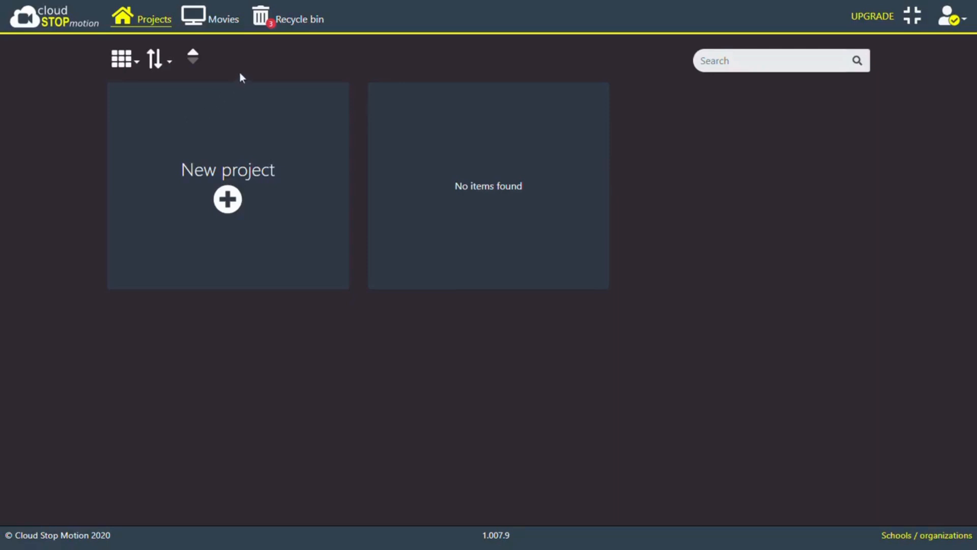
# Start a new animation project from the Projects page.
pyautogui.click(227, 199)
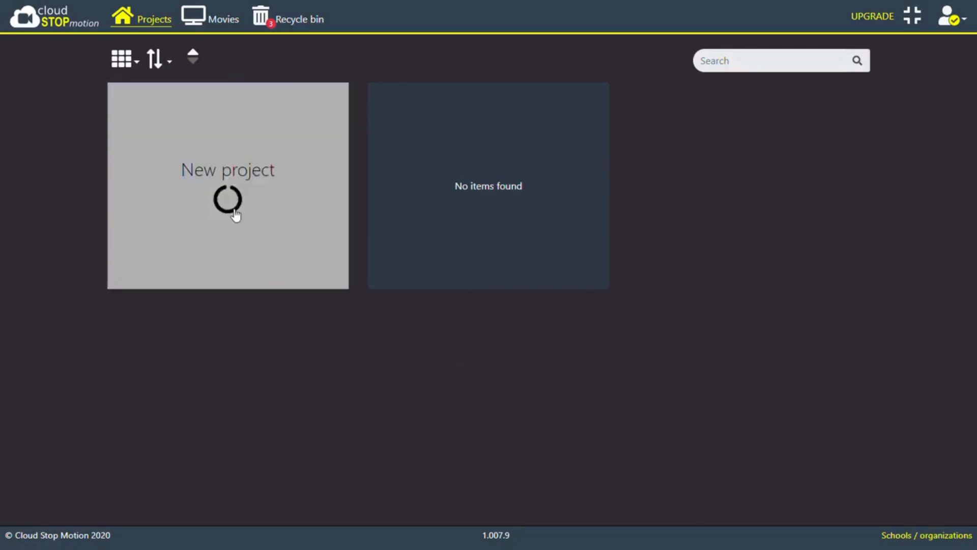
# Capture about eight frames of the clay figure's arm wave, previewing playback partway through.
pyautogui.click(227, 185)
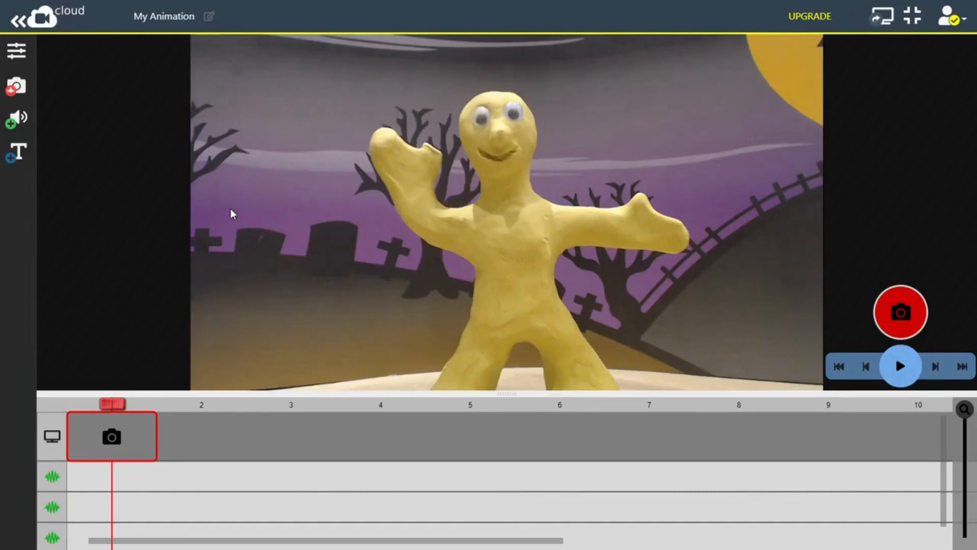
pyautogui.moveTo(840, 284)
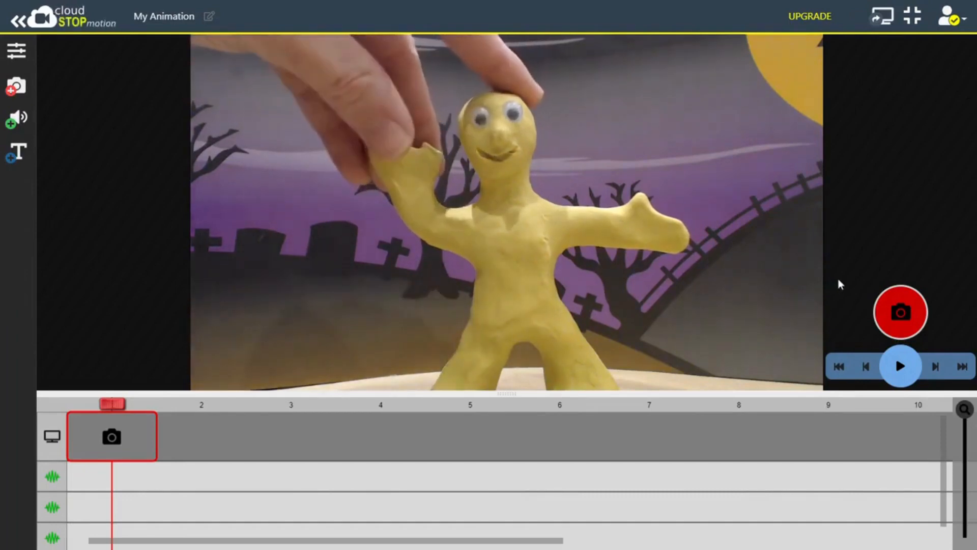
pyautogui.click(900, 311)
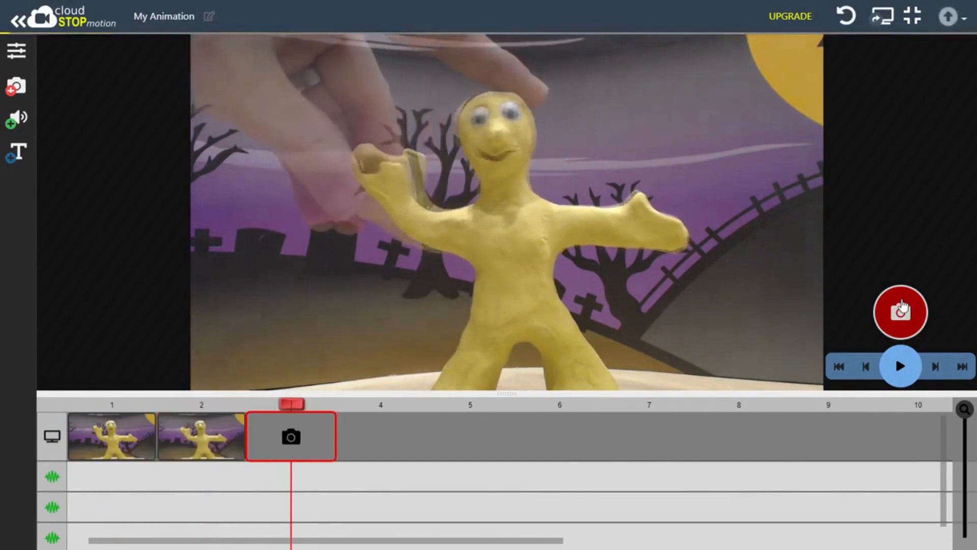
pyautogui.click(900, 312)
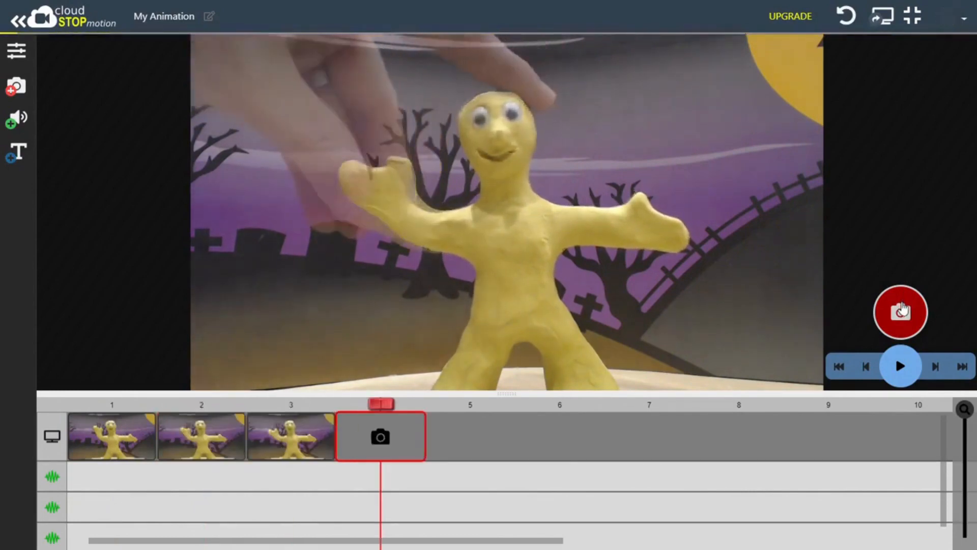
pyautogui.click(899, 311)
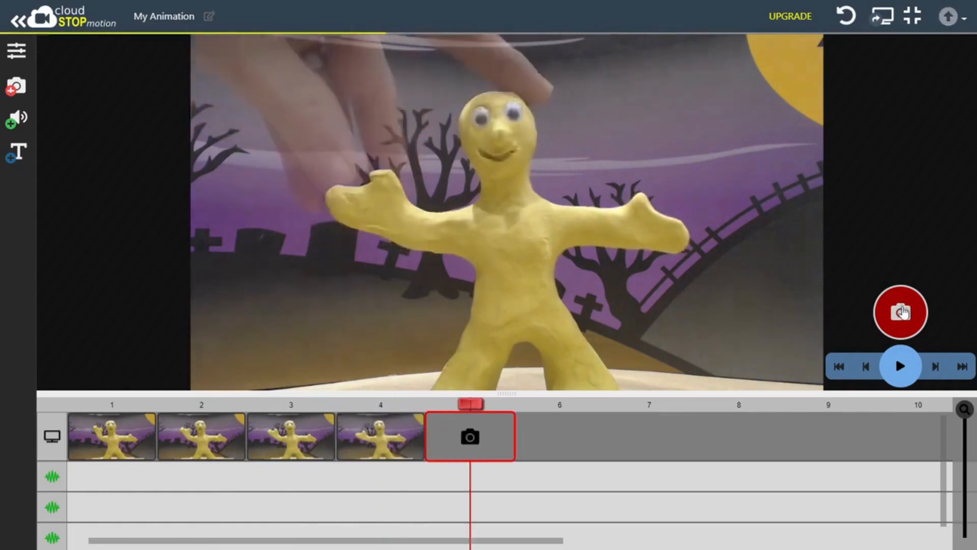
pyautogui.click(899, 311)
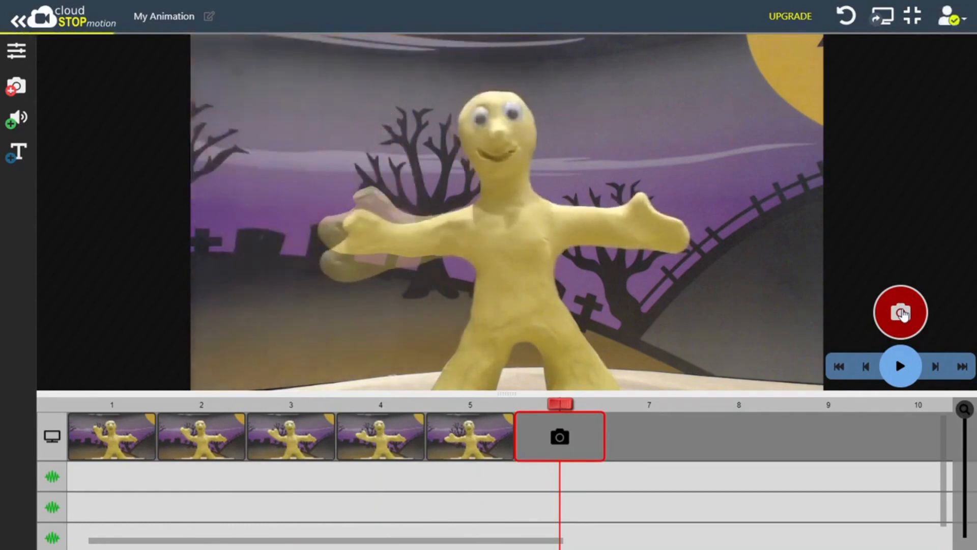
pyautogui.click(900, 311)
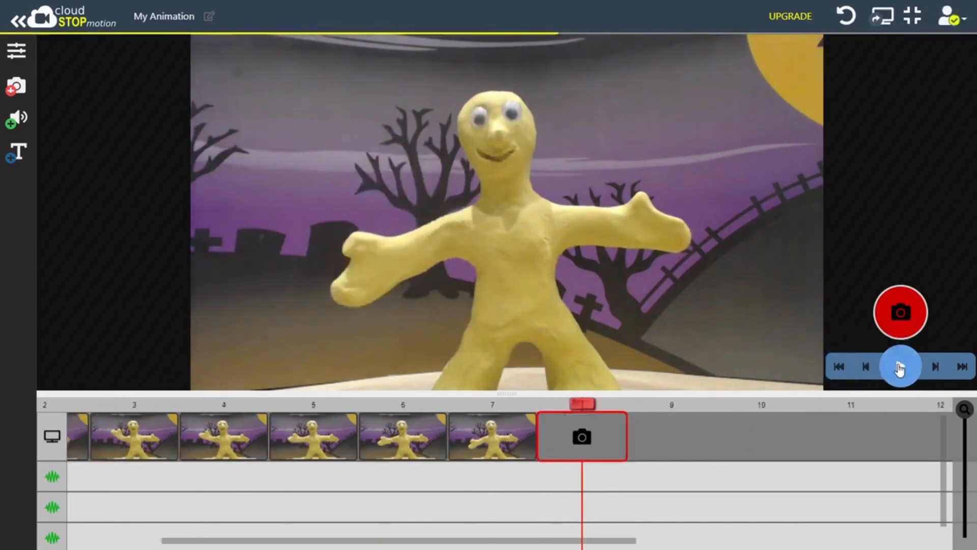
pyautogui.click(898, 365)
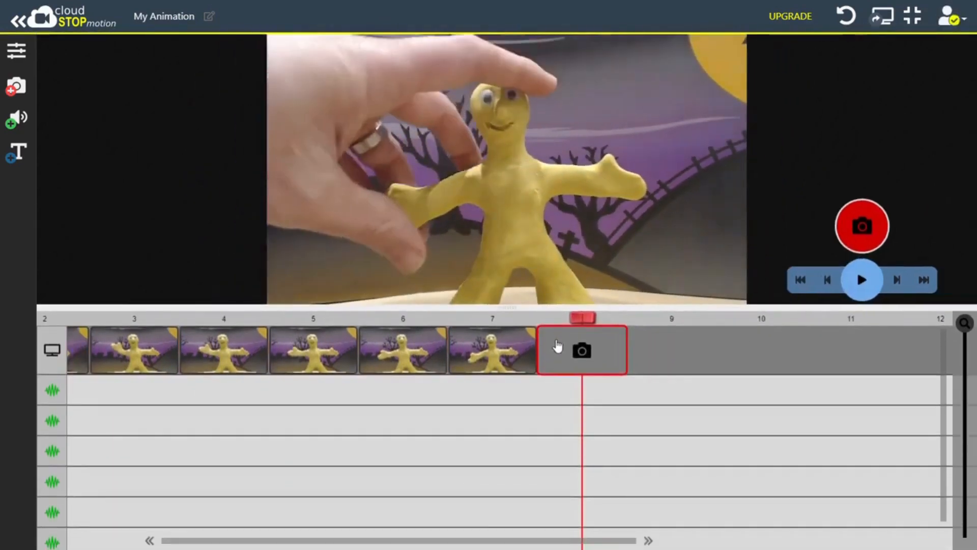
pyautogui.click(862, 226)
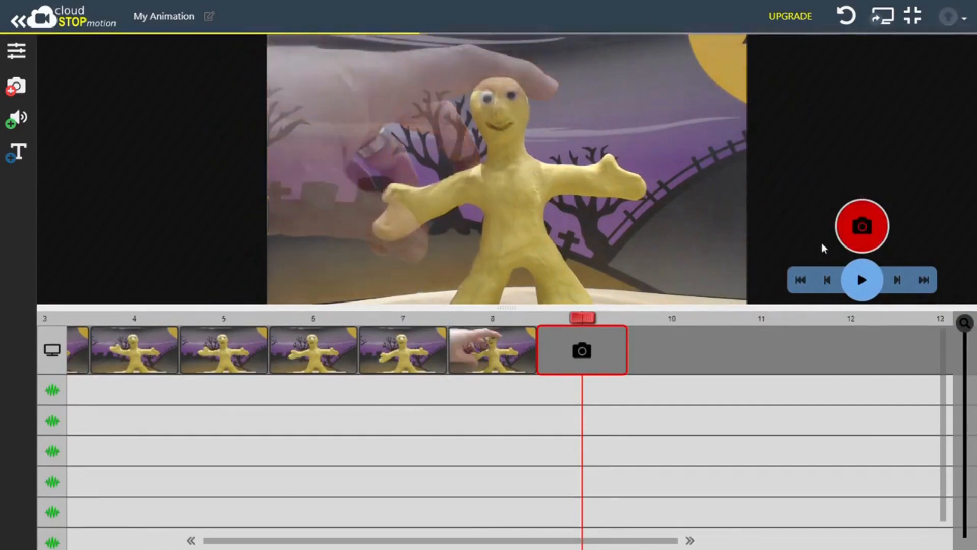
# Delete the stray frame where the animator's hand appears in shot.
pyautogui.click(493, 349)
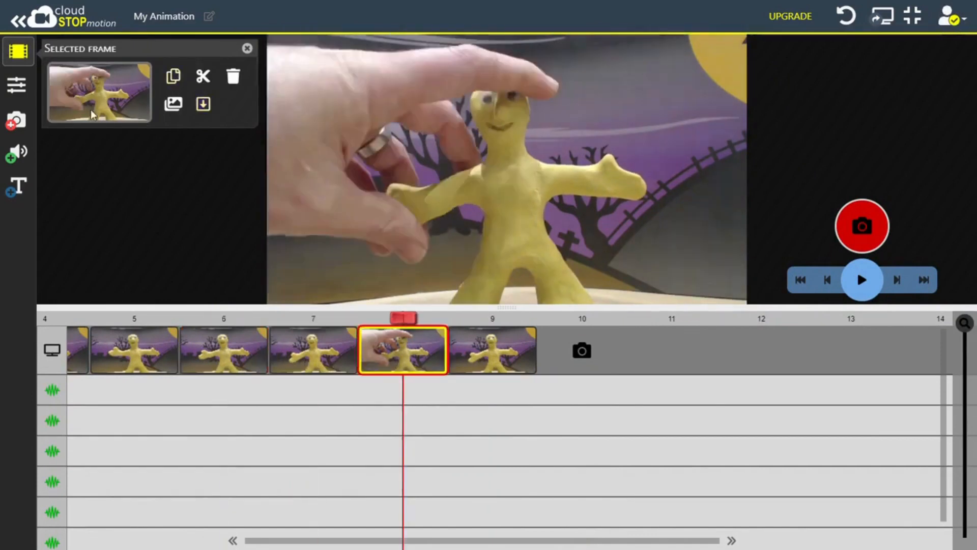
pyautogui.moveTo(233, 76)
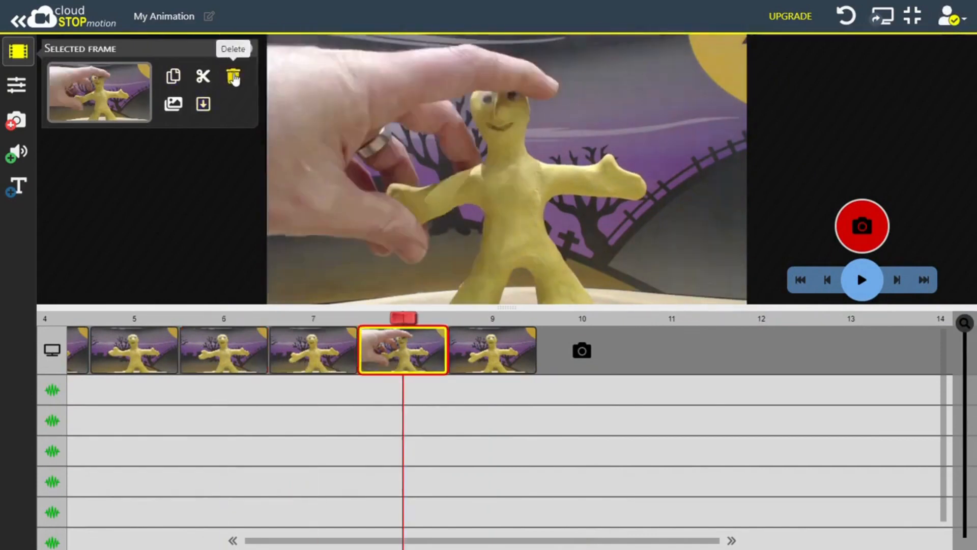
pyautogui.click(861, 279)
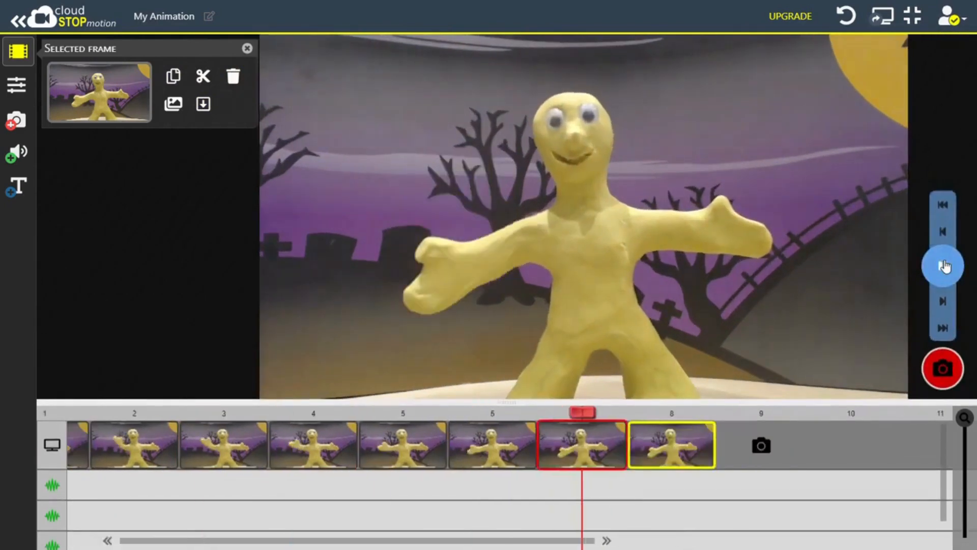
# Group the eight wave frames into one clip and copy it so the wave repeats five times.
pyautogui.click(943, 266)
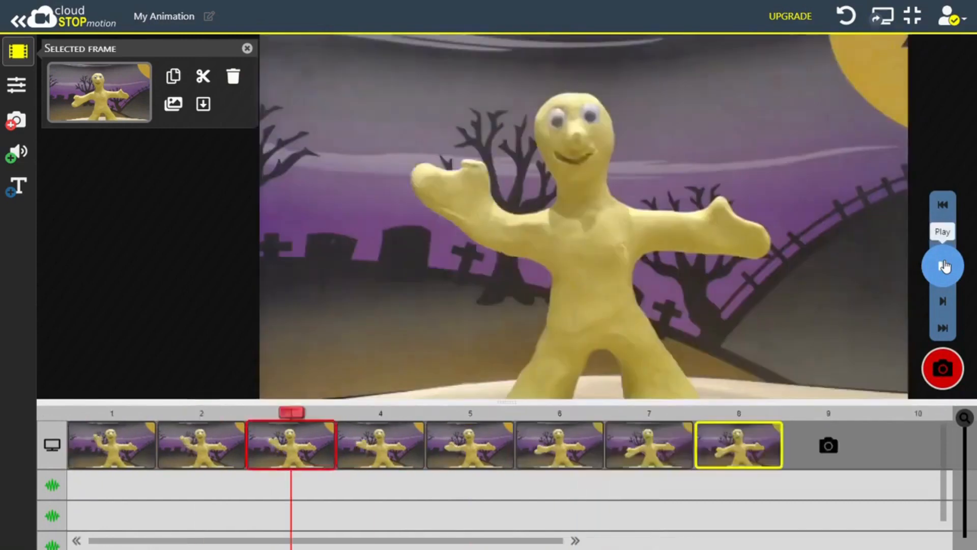
pyautogui.click(941, 266)
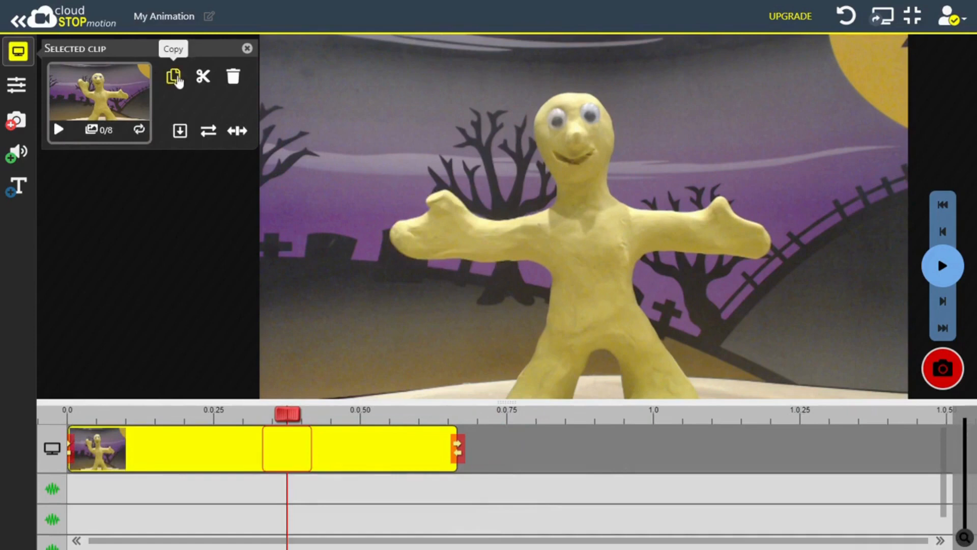
pyautogui.click(174, 76)
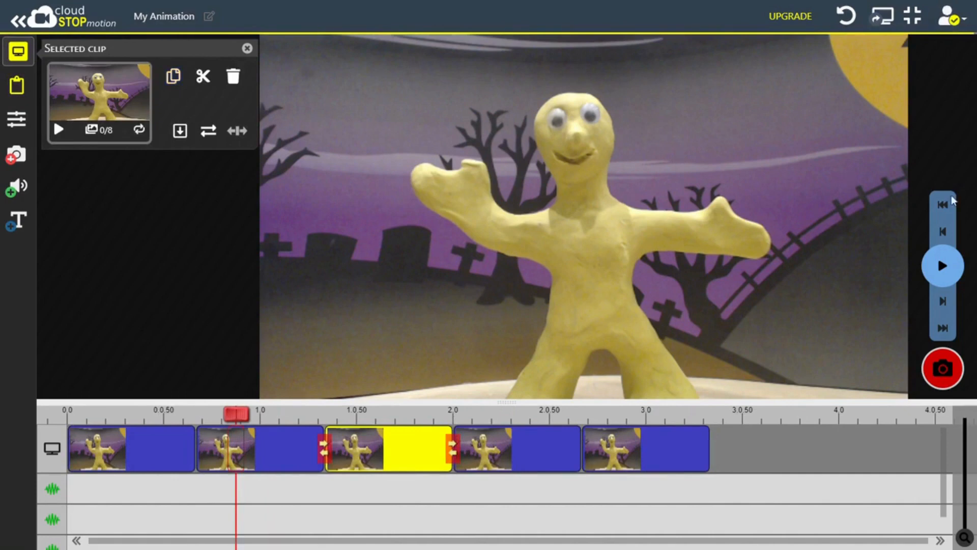
# Reverse the fourth wave clip and play the five-repeat wave from the start.
pyautogui.click(942, 265)
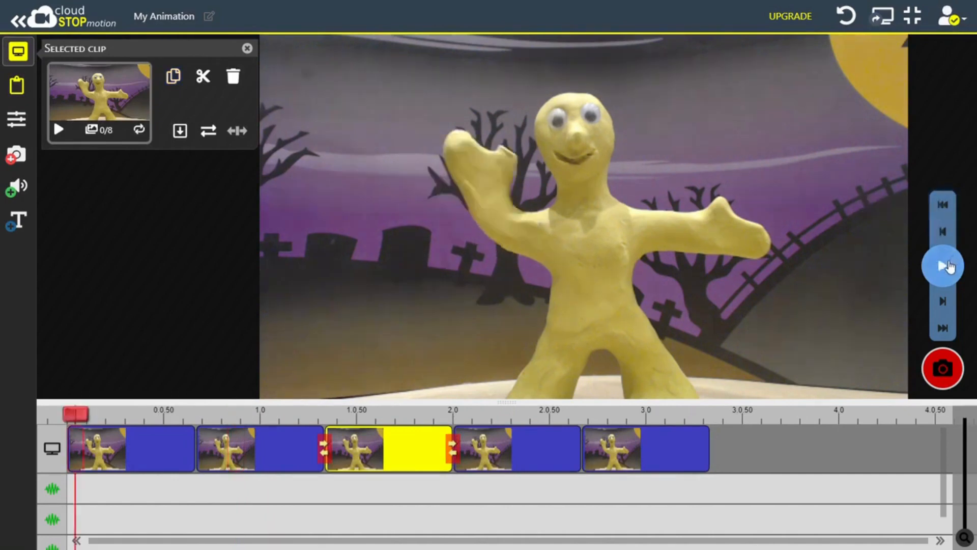
pyautogui.click(941, 264)
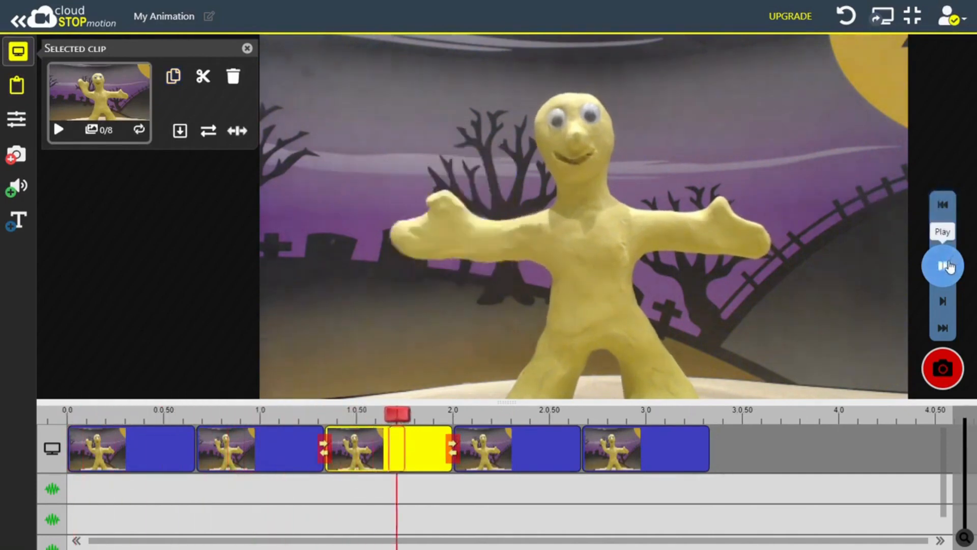
pyautogui.click(942, 264)
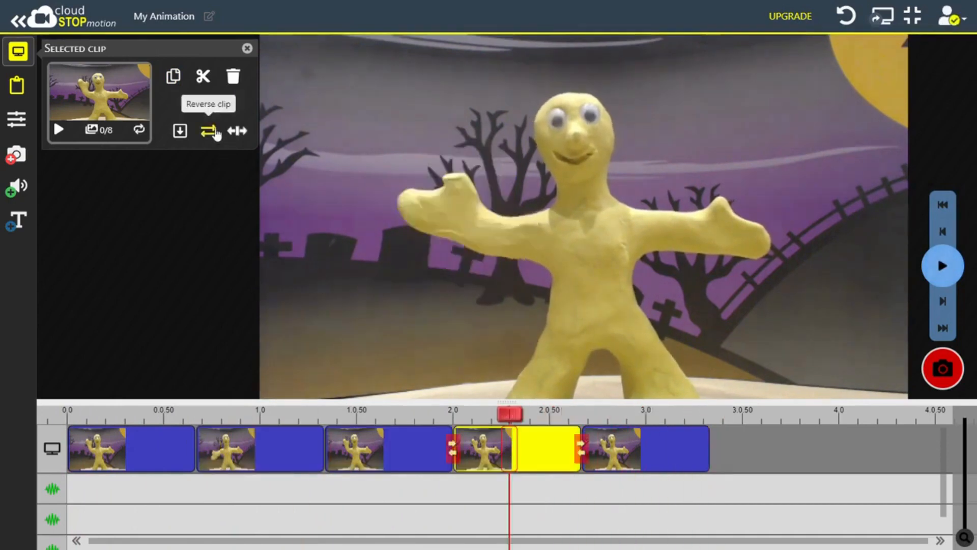
pyautogui.click(942, 205)
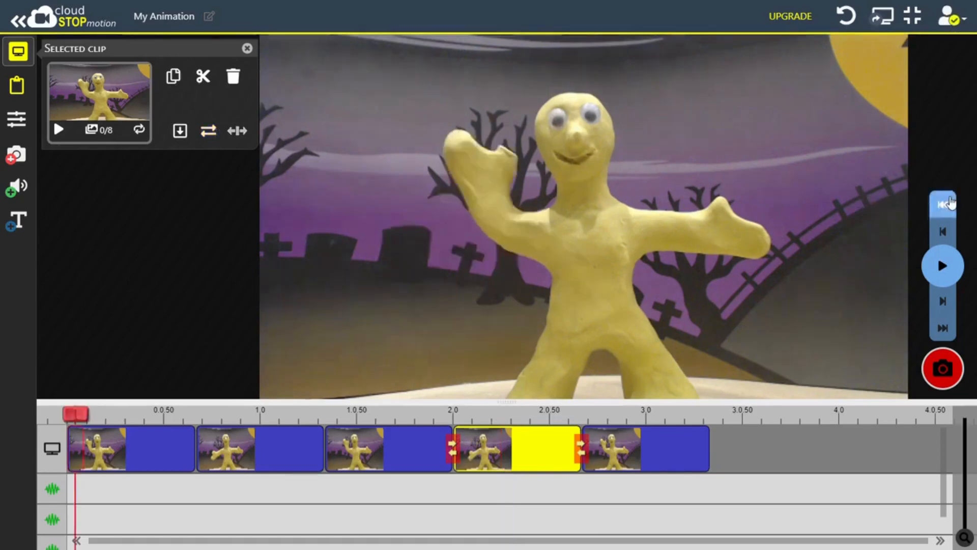
pyautogui.click(942, 264)
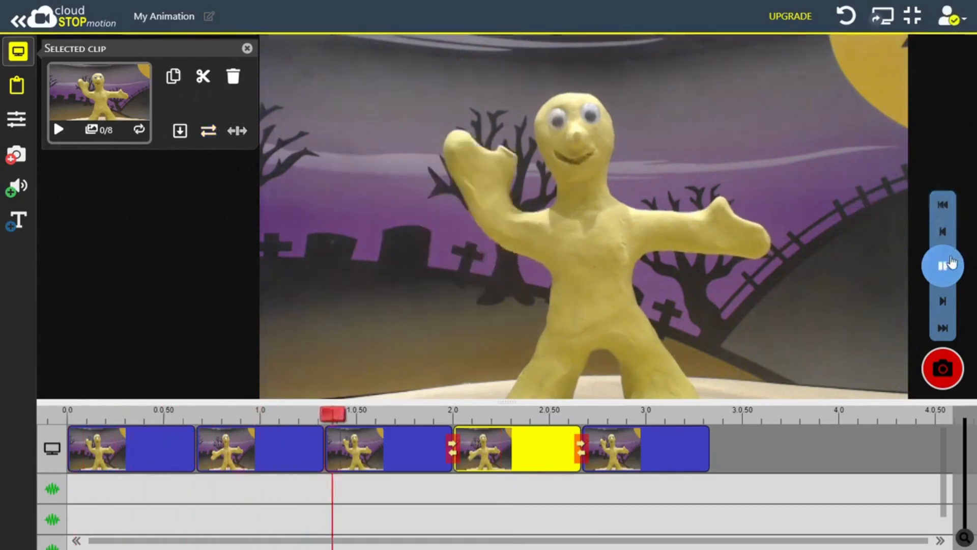
pyautogui.click(943, 265)
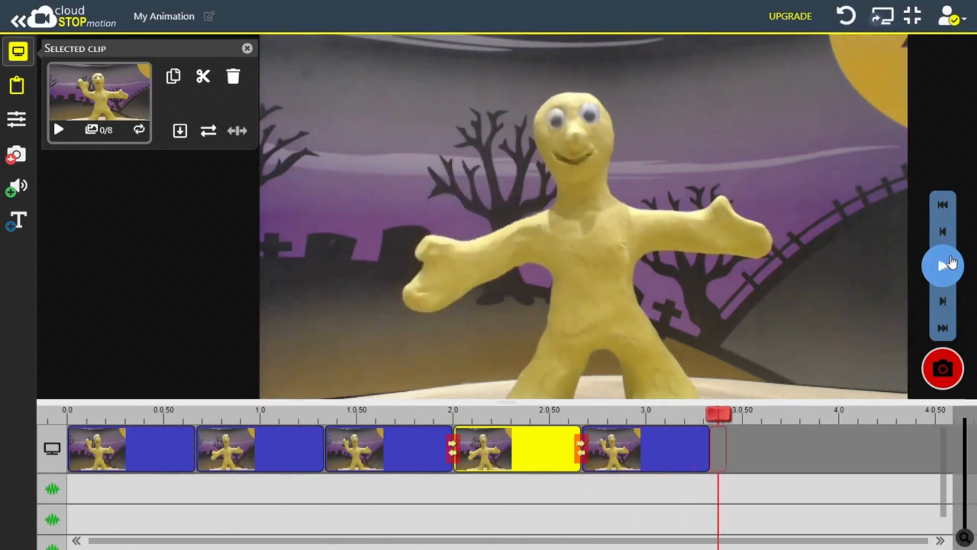
# Try frame rates of 18 and 7 fps, then settle the animation at 14 fps and replay it.
pyautogui.click(17, 118)
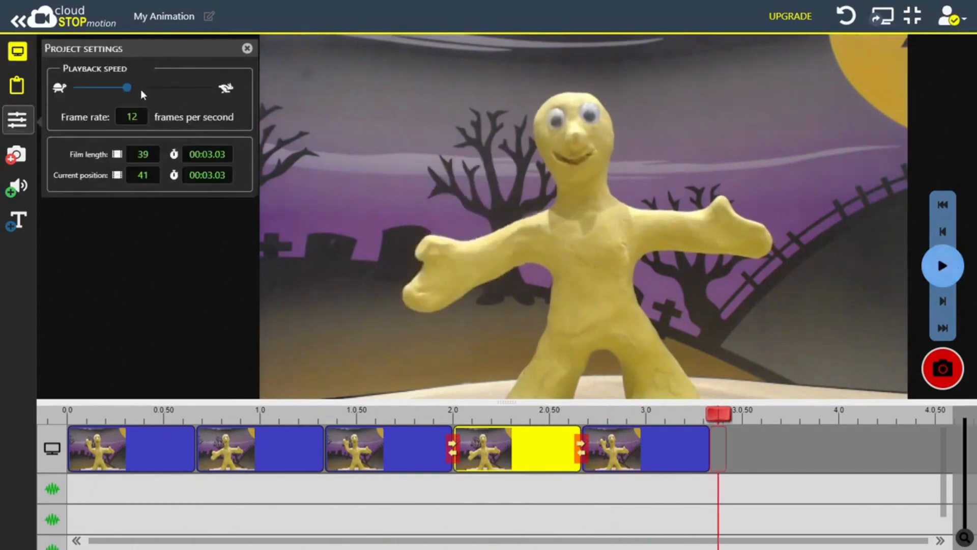
pyautogui.moveTo(123, 88); pyautogui.dragTo(155, 87)
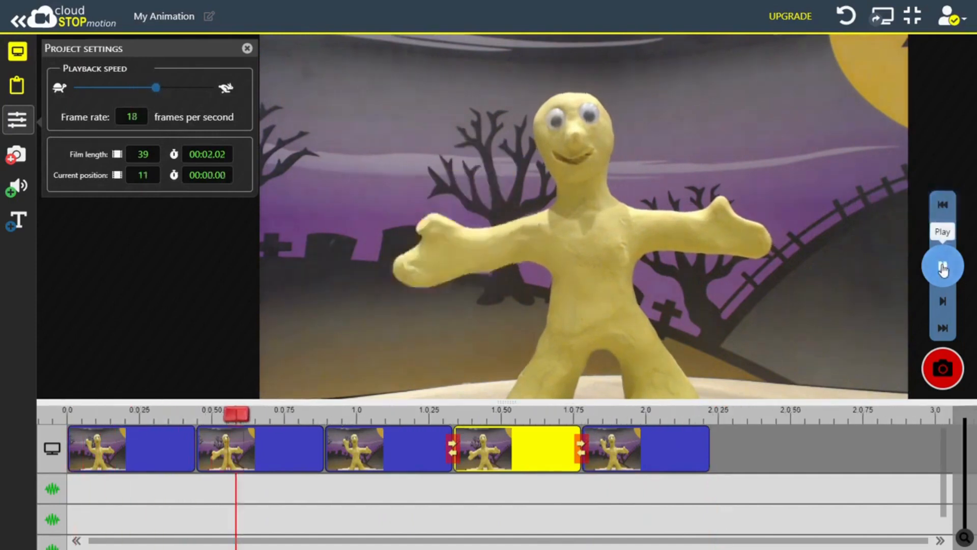
pyautogui.click(942, 266)
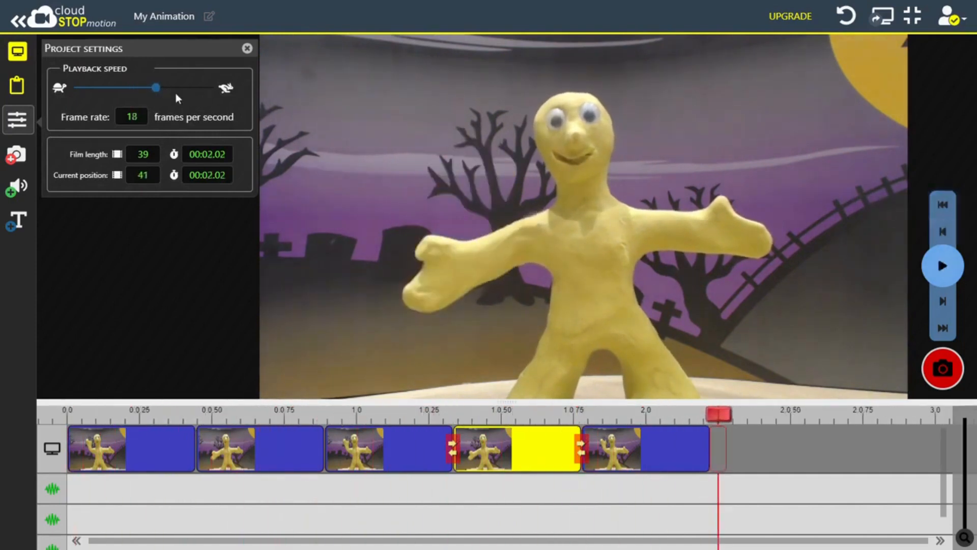
pyautogui.moveTo(155, 87); pyautogui.dragTo(100, 87)
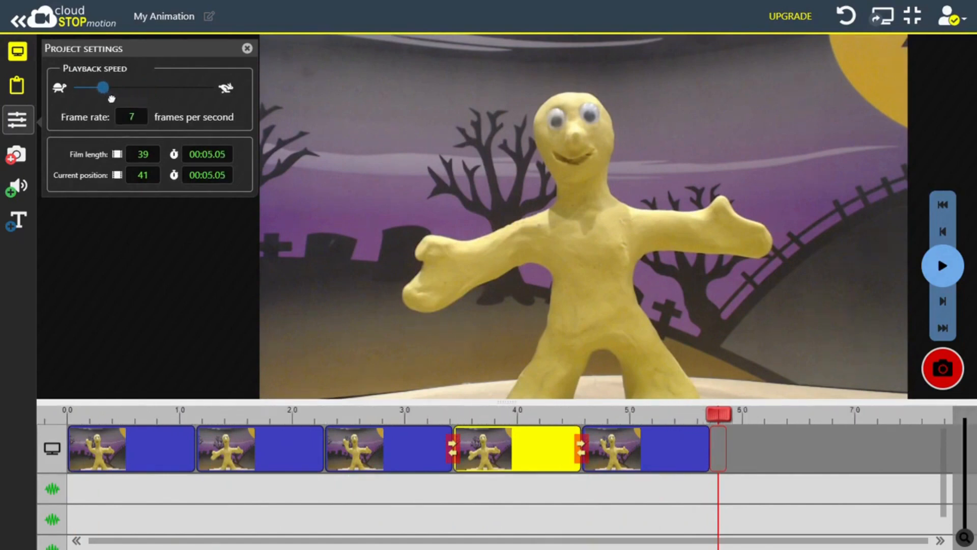
pyautogui.click(941, 264)
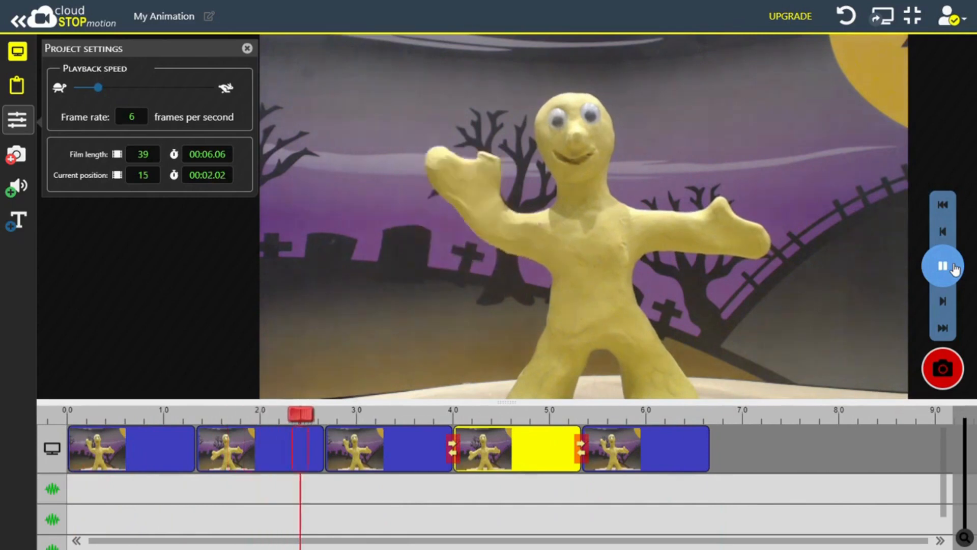
pyautogui.click(943, 265)
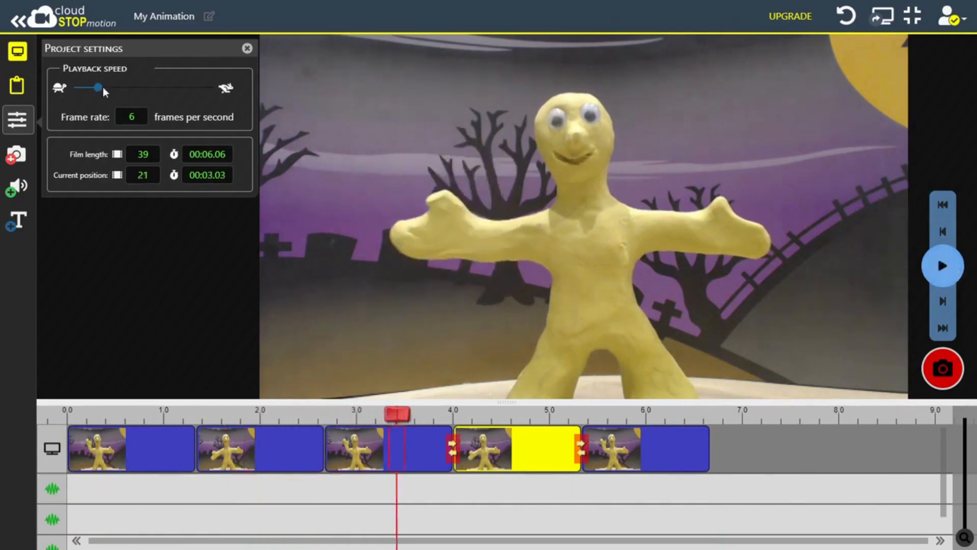
pyautogui.moveTo(98, 87); pyautogui.dragTo(131, 88)
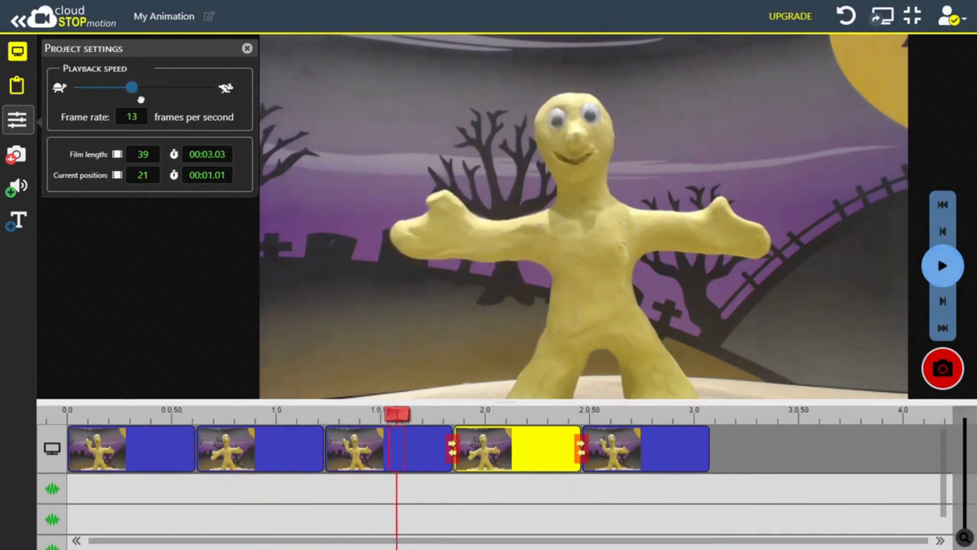
pyautogui.moveTo(131, 88); pyautogui.dragTo(136, 87)
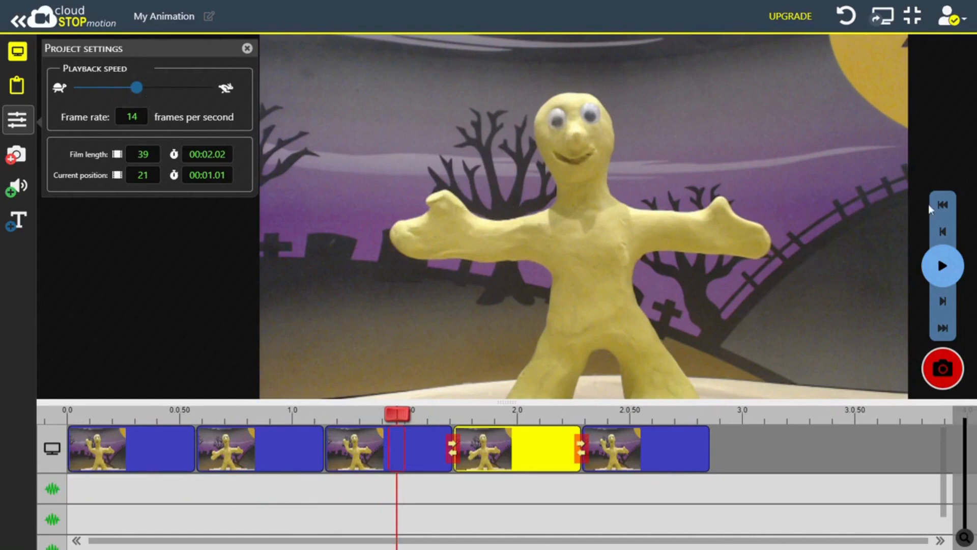
pyautogui.click(942, 264)
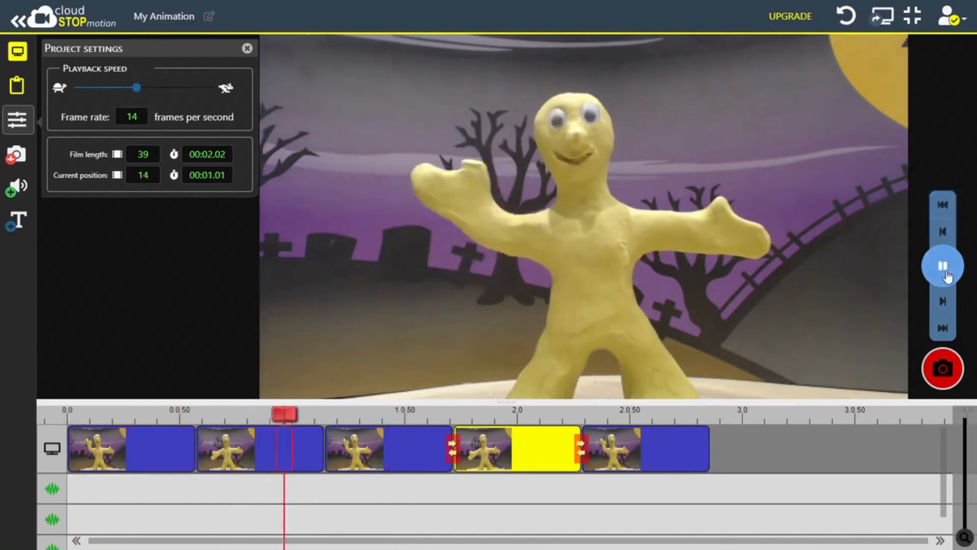
pyautogui.click(942, 264)
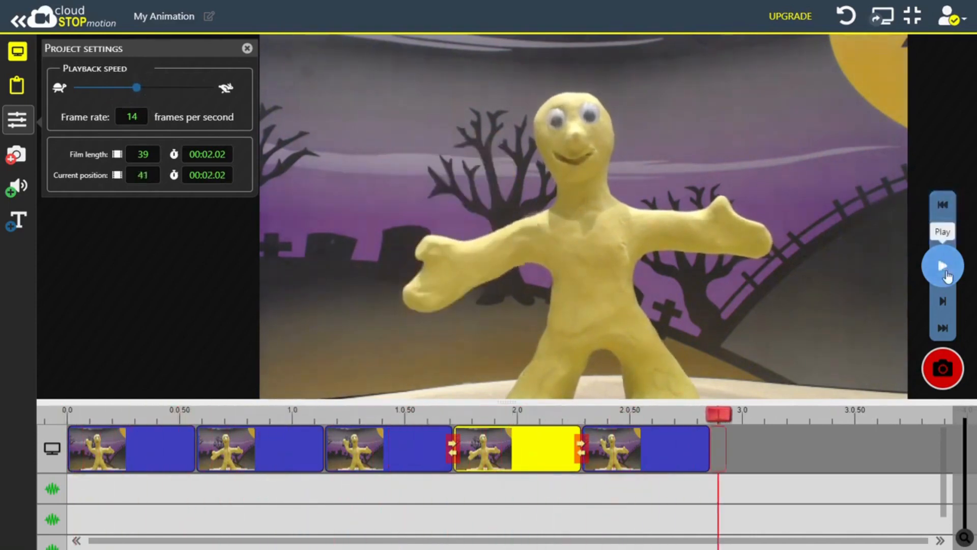
# Close Project settings and bring up the Import audio options.
pyautogui.click(247, 48)
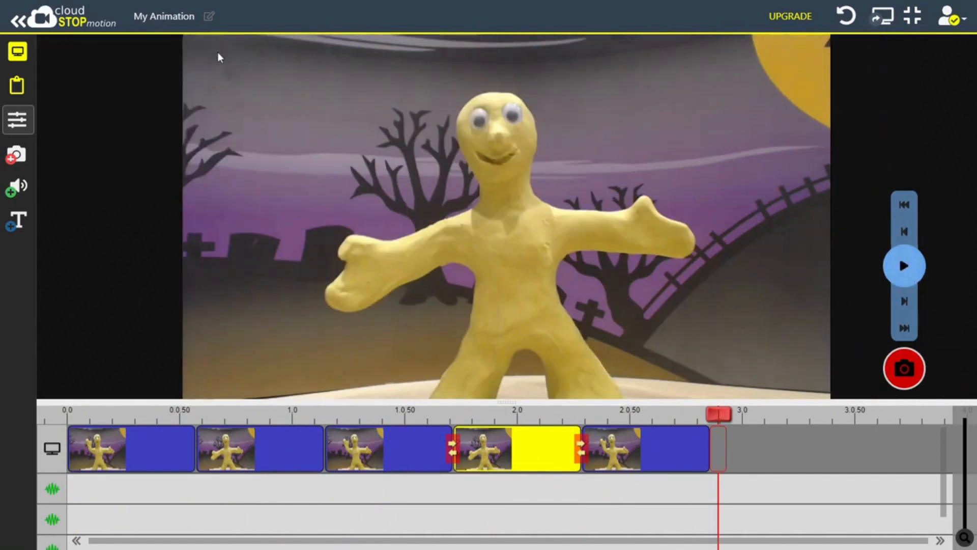
pyautogui.click(15, 185)
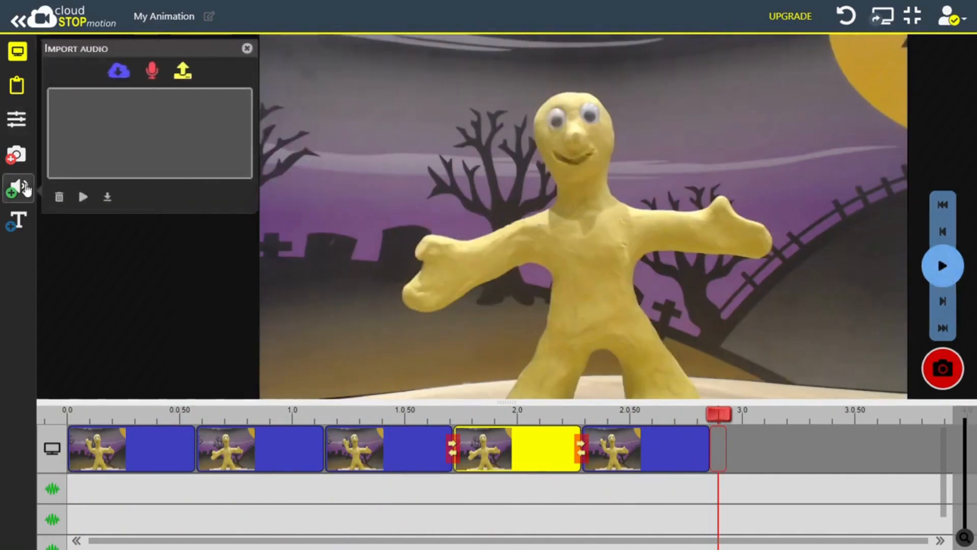
pyautogui.moveTo(118, 71)
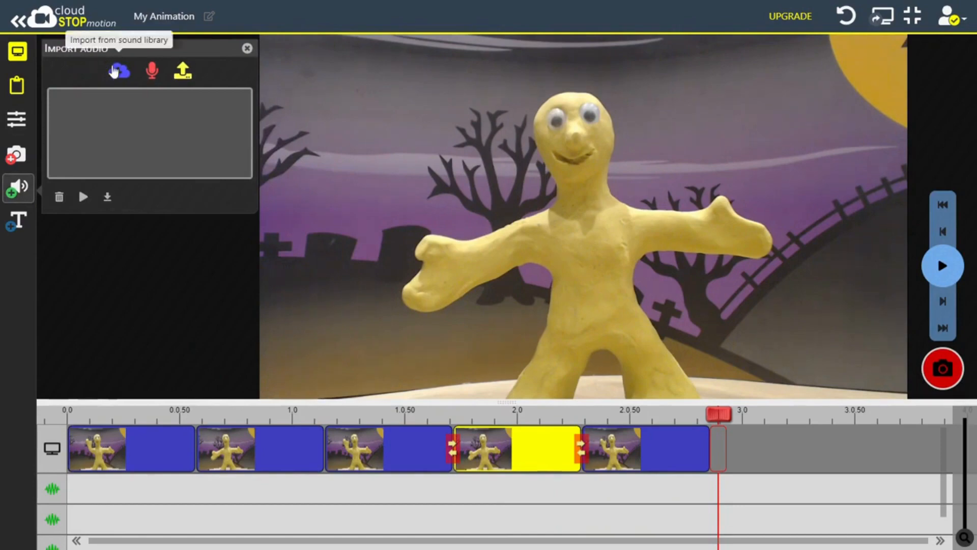
# Browse the sound library, previewing Knife Scrape, shorebirds and Monster Noise 1.
pyautogui.click(119, 70)
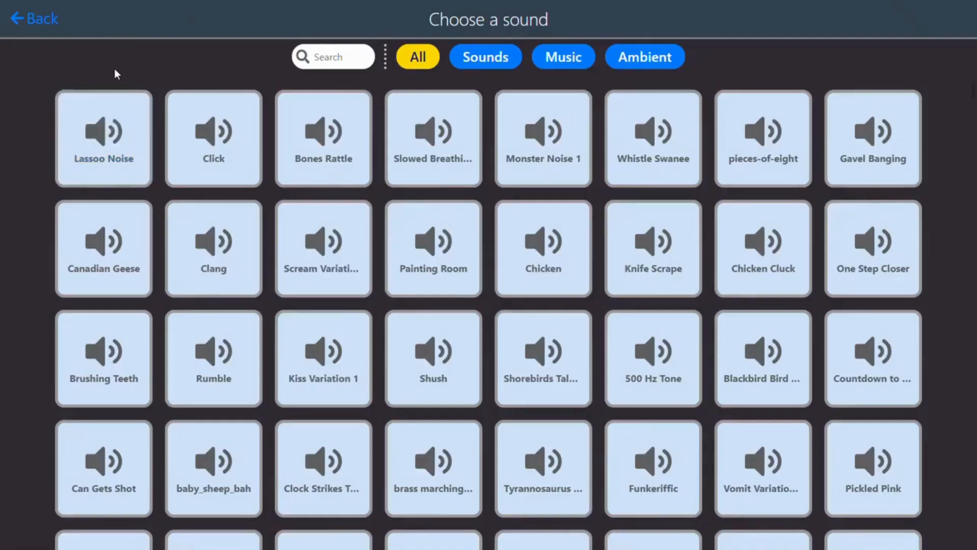
pyautogui.click(652, 248)
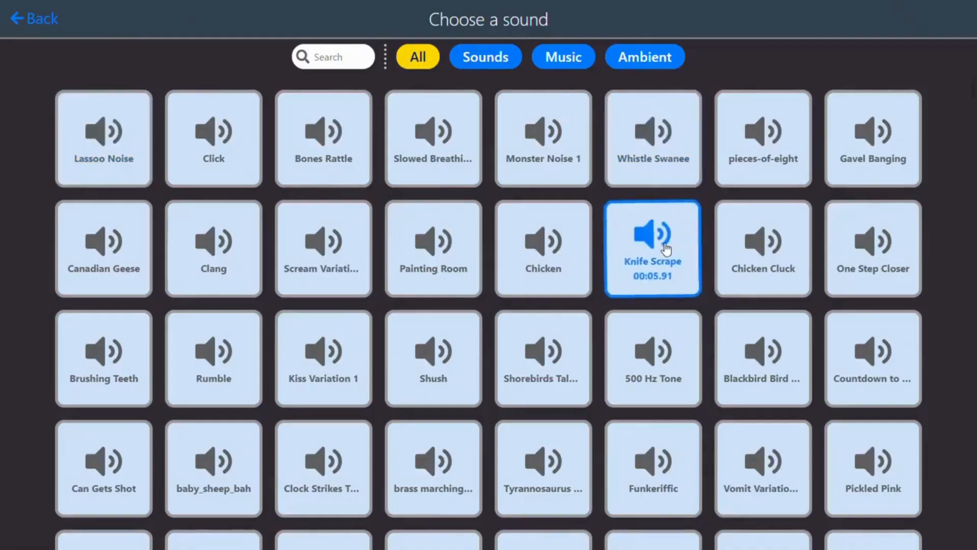
pyautogui.click(543, 357)
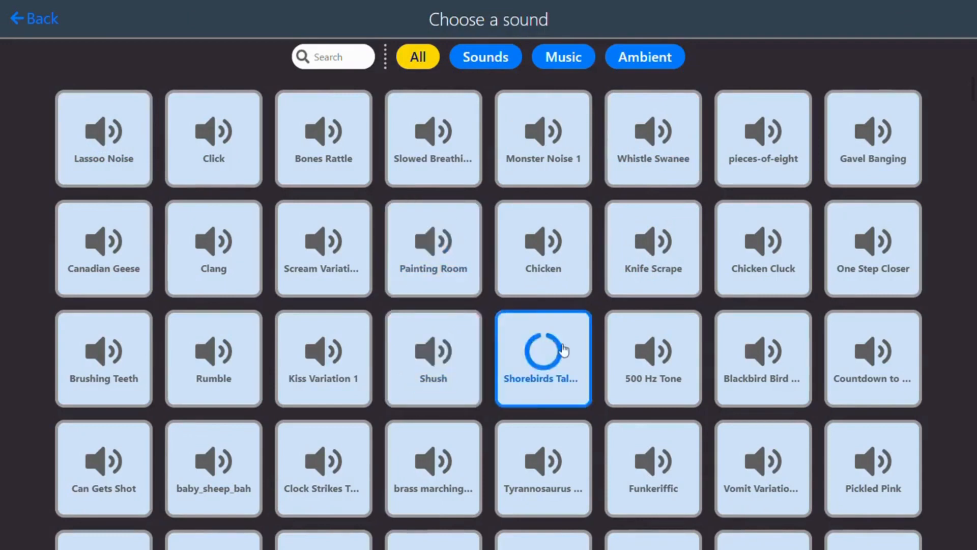
pyautogui.click(652, 357)
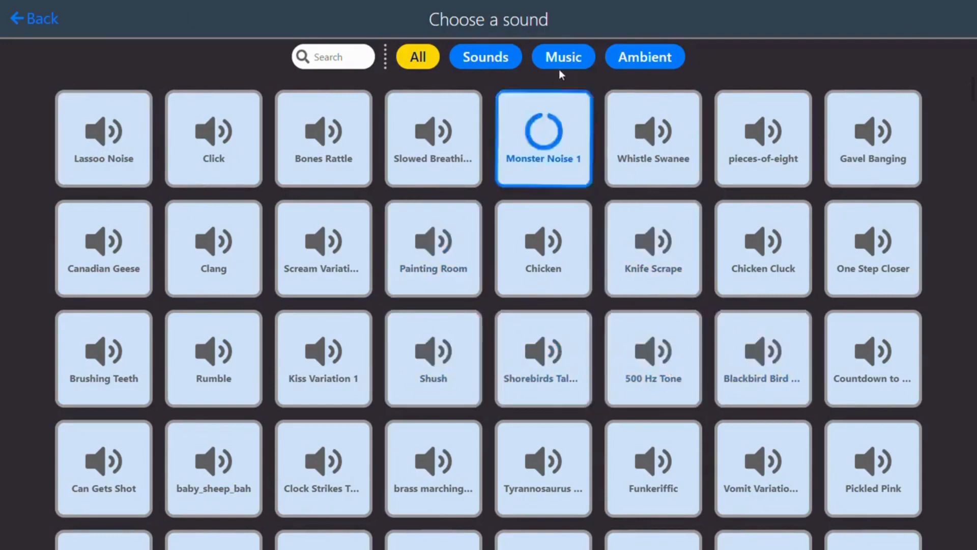
# Filter to Fantasy music and preview the Magical Transition track.
pyautogui.click(562, 57)
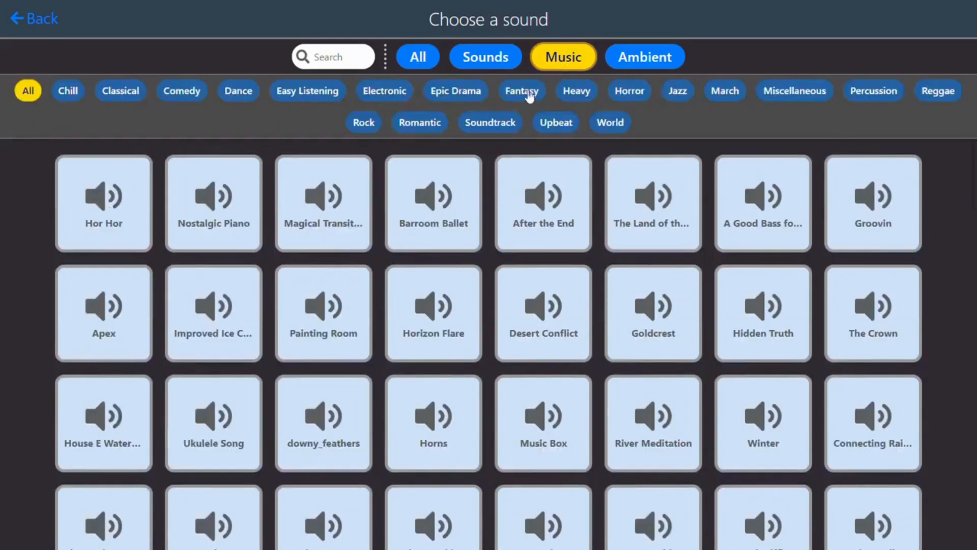
pyautogui.click(521, 90)
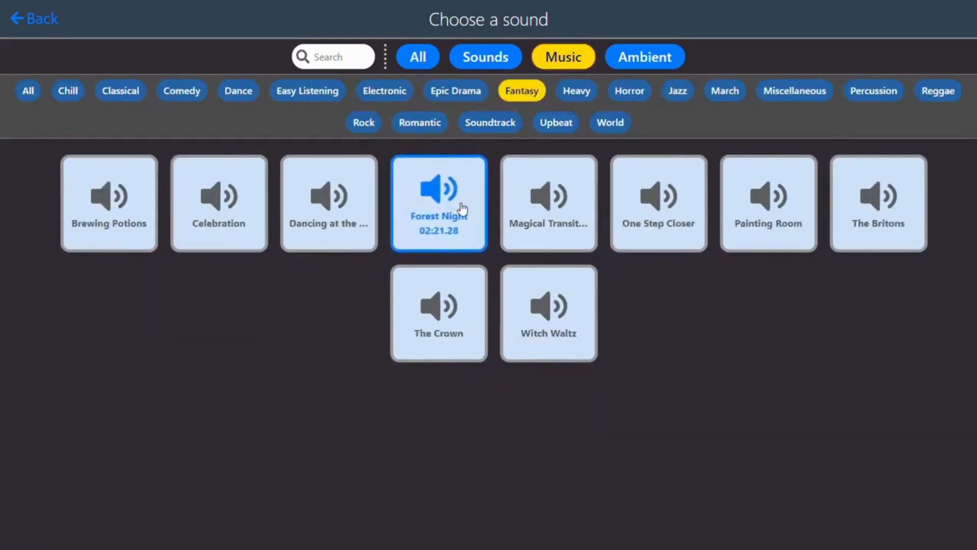
pyautogui.click(548, 203)
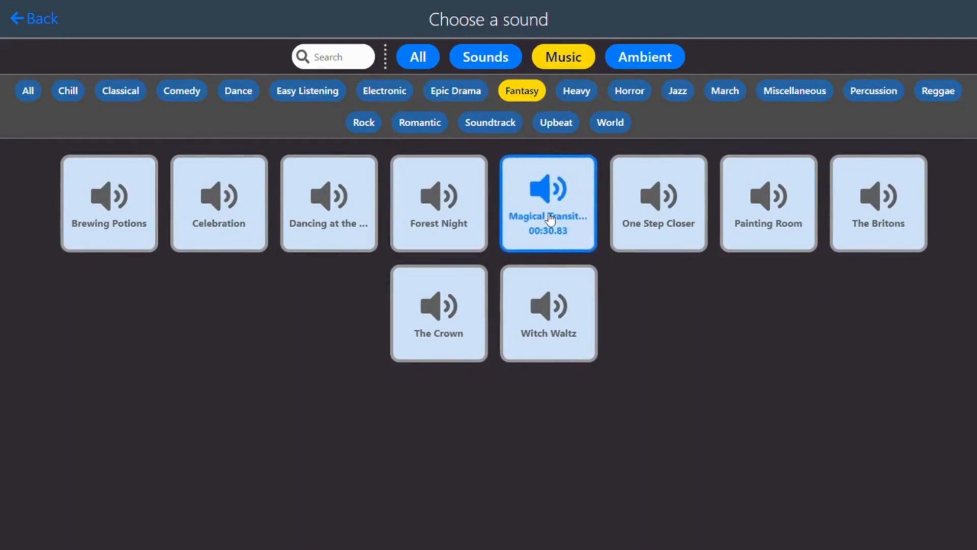
# Add Magical Transition to the soundtrack, split it at the animation's end and remove the leftover.
pyautogui.click(547, 202)
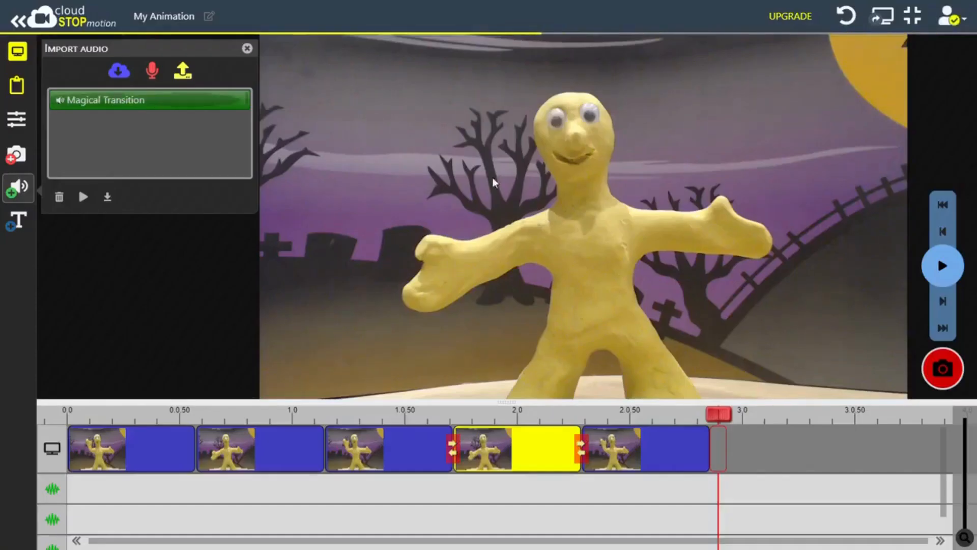
pyautogui.moveTo(150, 100); pyautogui.dragTo(194, 188)
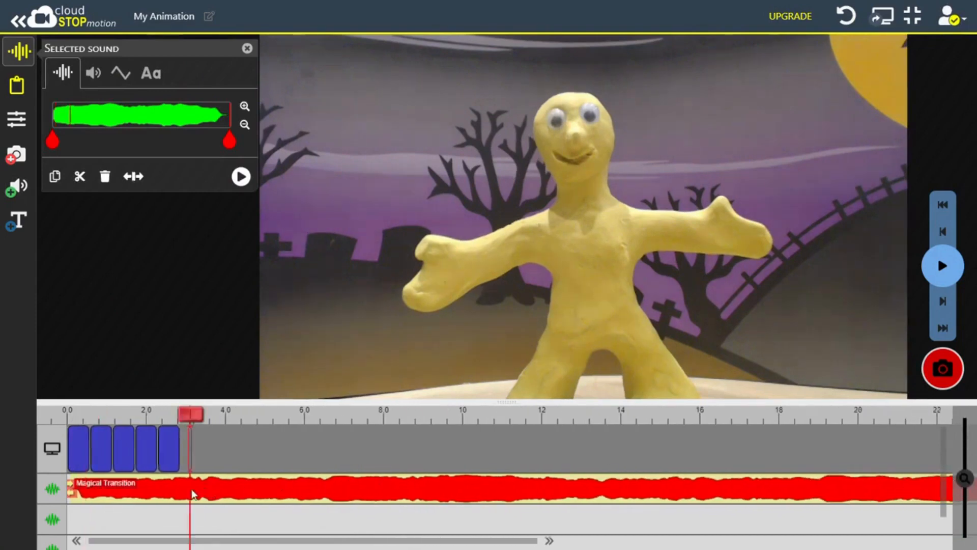
pyautogui.moveTo(132, 176)
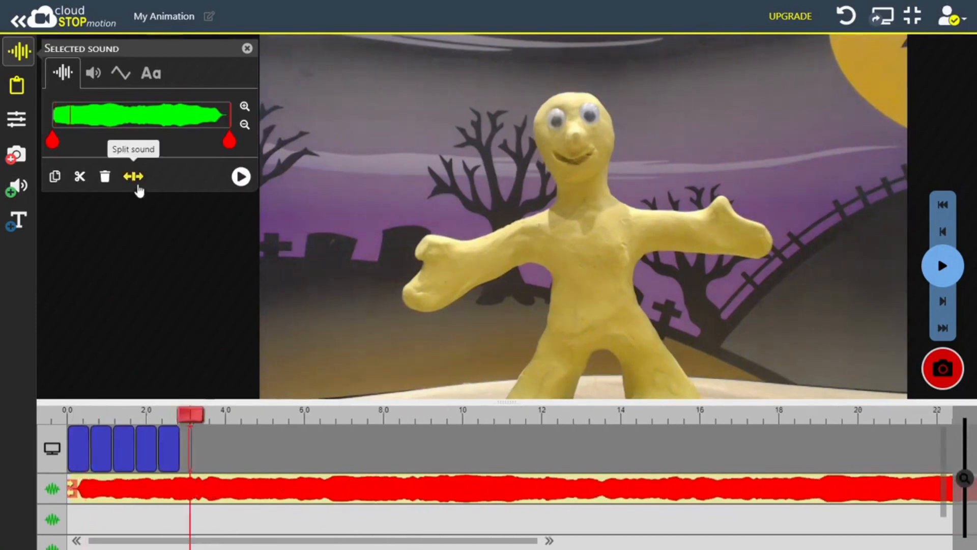
pyautogui.click(133, 177)
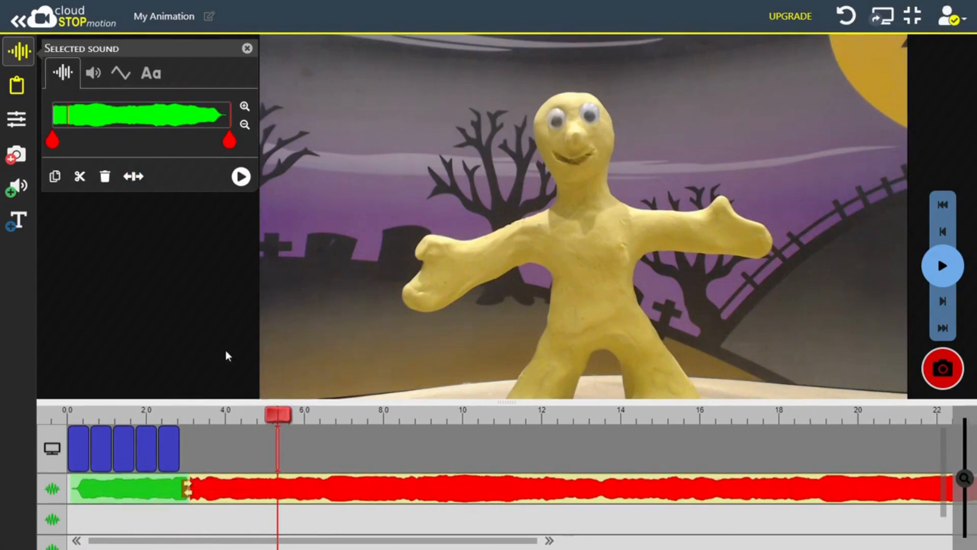
pyautogui.click(246, 48)
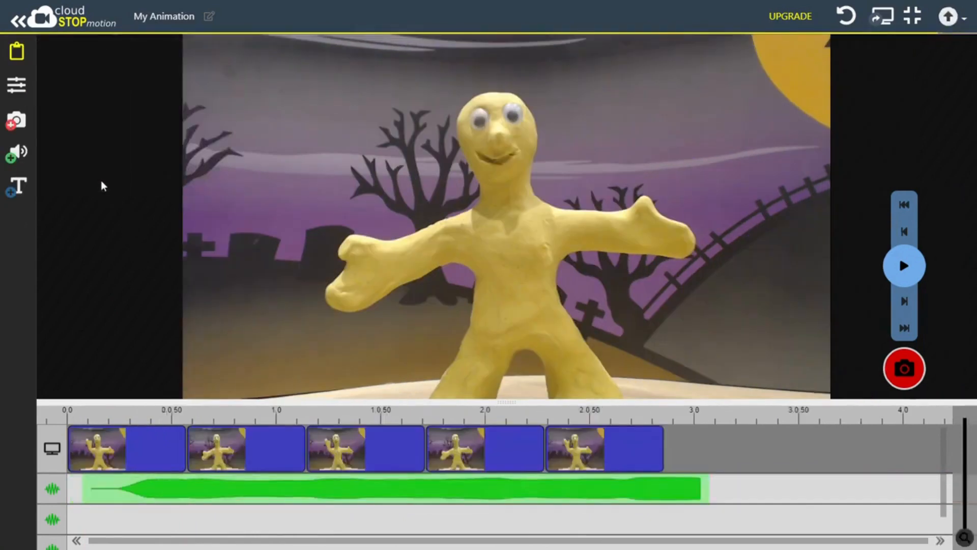
# Extend the music's end point slightly past the animation using its trim markers.
pyautogui.click(337, 449)
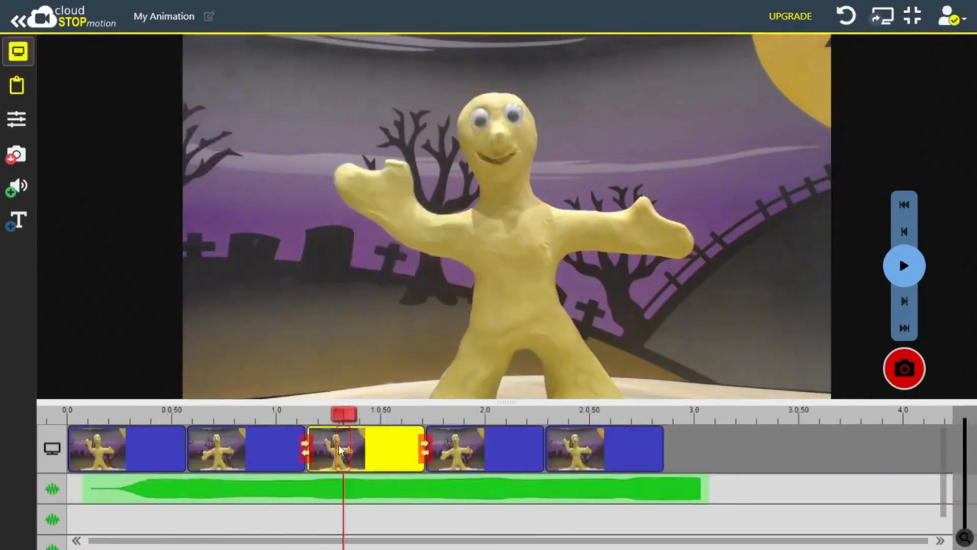
pyautogui.click(17, 51)
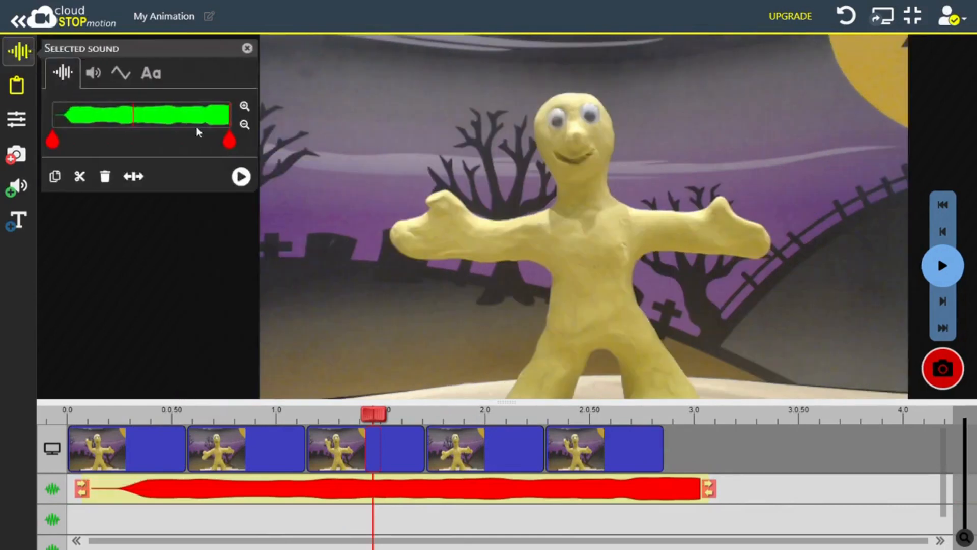
pyautogui.moveTo(229, 141); pyautogui.dragTo(213, 140)
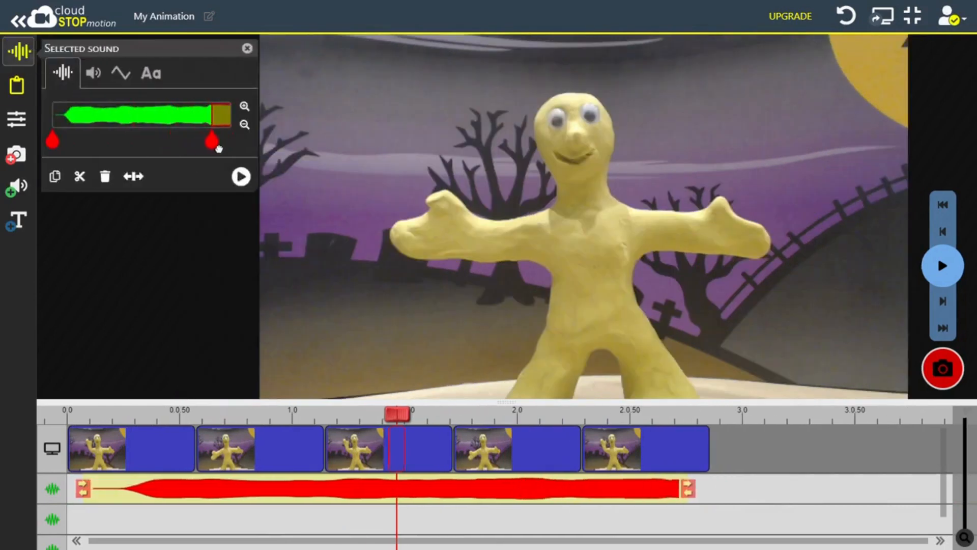
pyautogui.moveTo(214, 138); pyautogui.dragTo(160, 138)
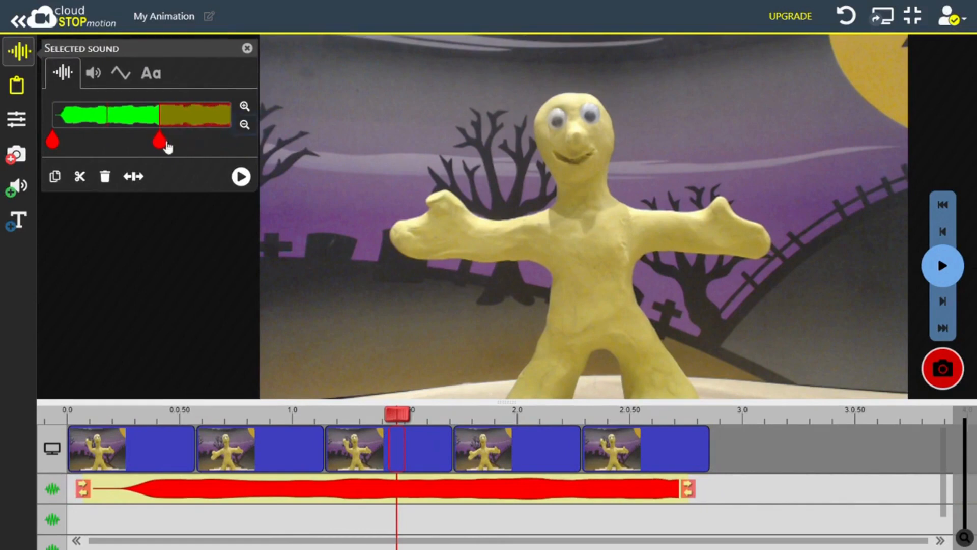
pyautogui.moveTo(159, 139); pyautogui.dragTo(178, 139)
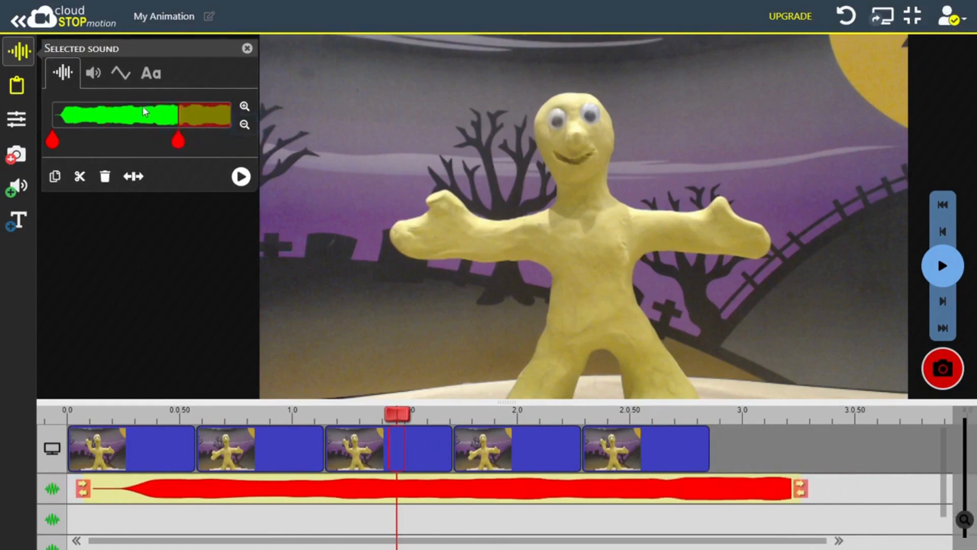
# Lower the music volume slightly, toggle fade-out, and play the scored animation back.
pyautogui.click(91, 73)
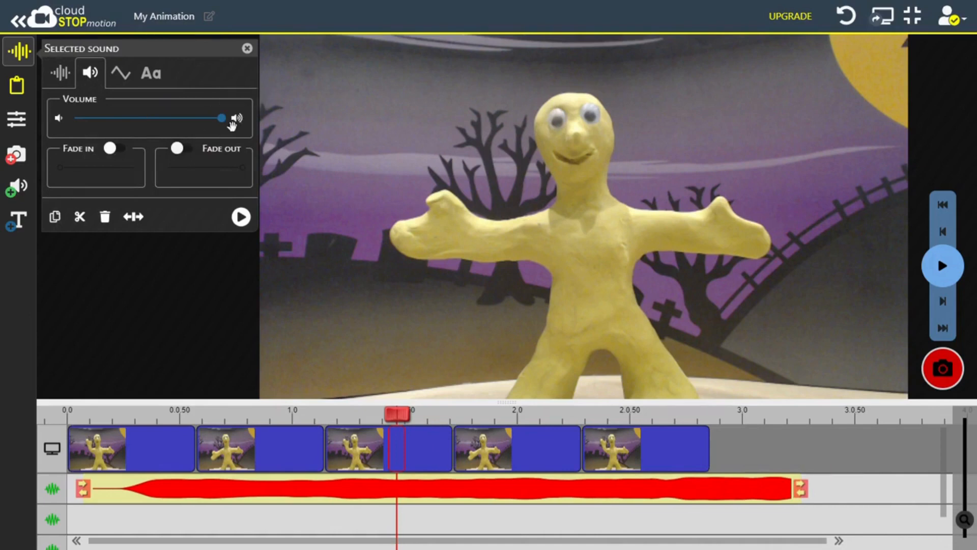
pyautogui.moveTo(223, 118); pyautogui.dragTo(209, 118)
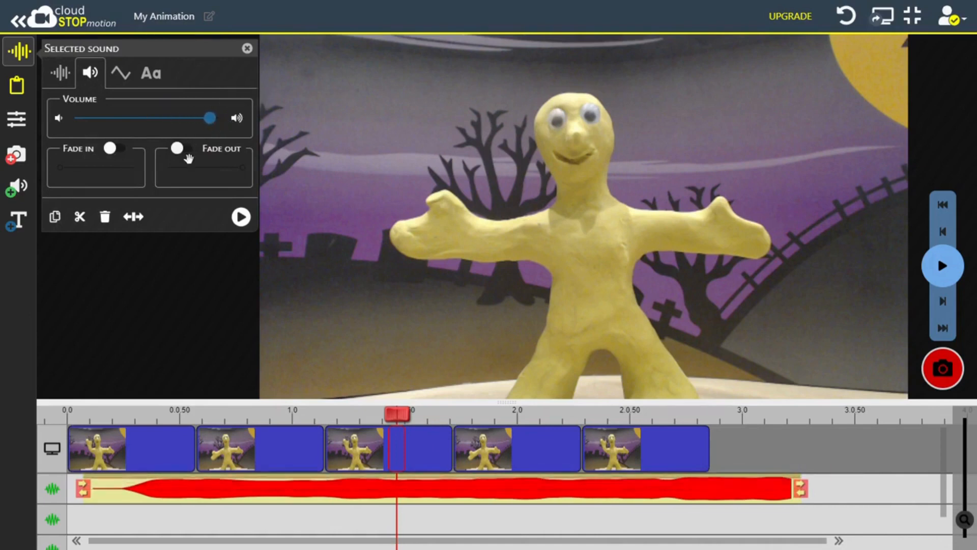
pyautogui.click(181, 148)
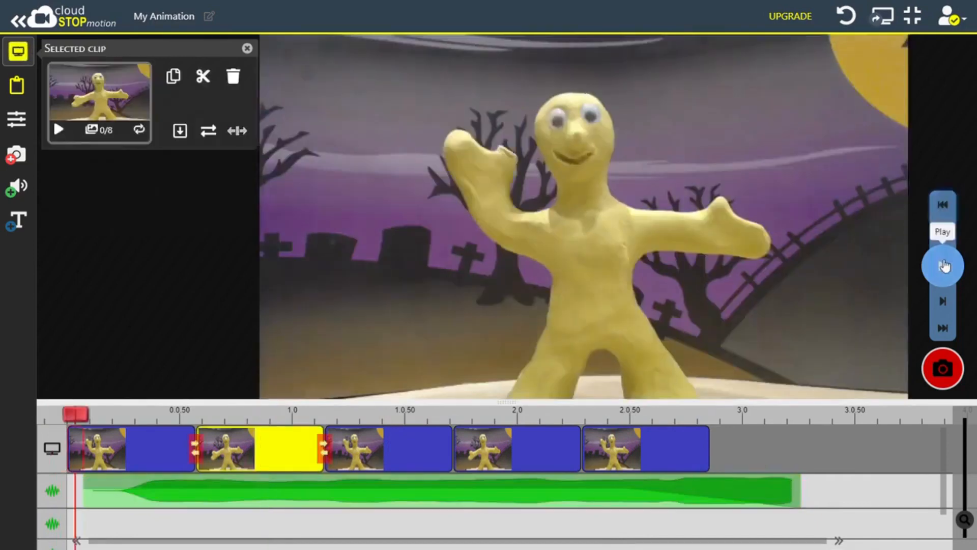
pyautogui.click(942, 265)
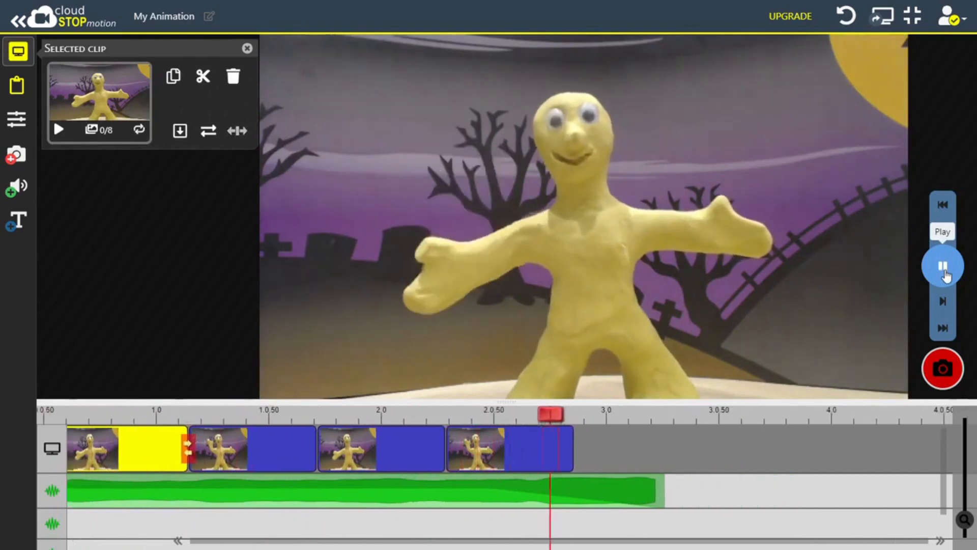
pyautogui.click(942, 264)
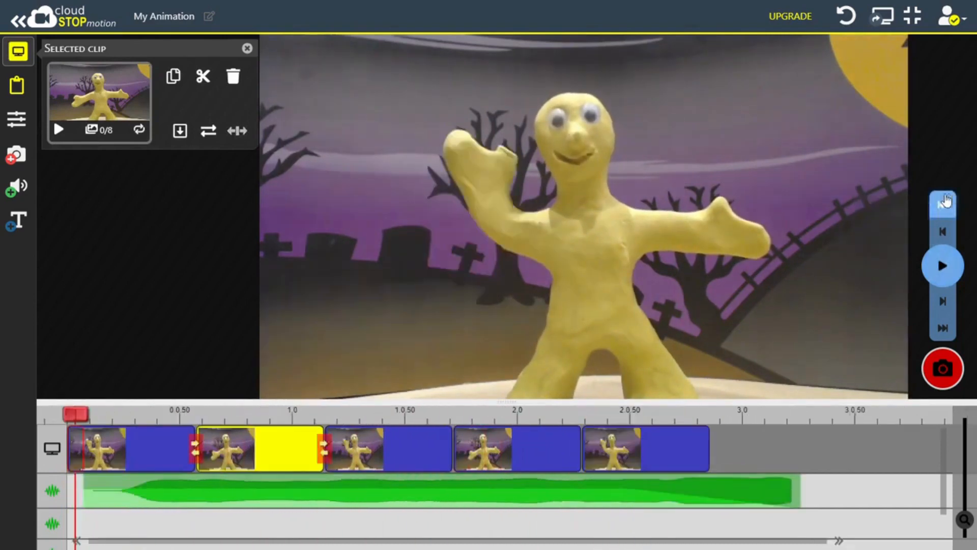
# Record a short voice clip, rename it 'hello' and listen back to it.
pyautogui.click(17, 188)
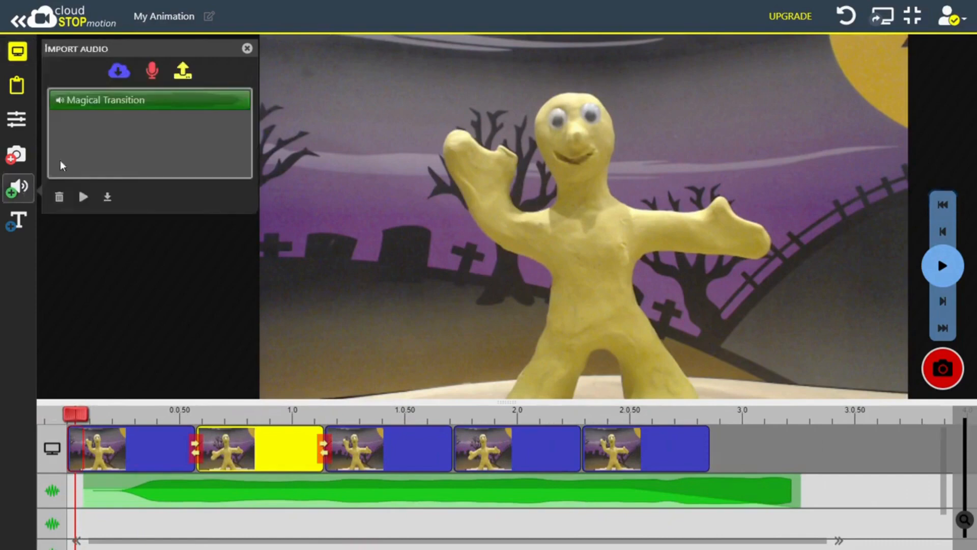
pyautogui.click(151, 70)
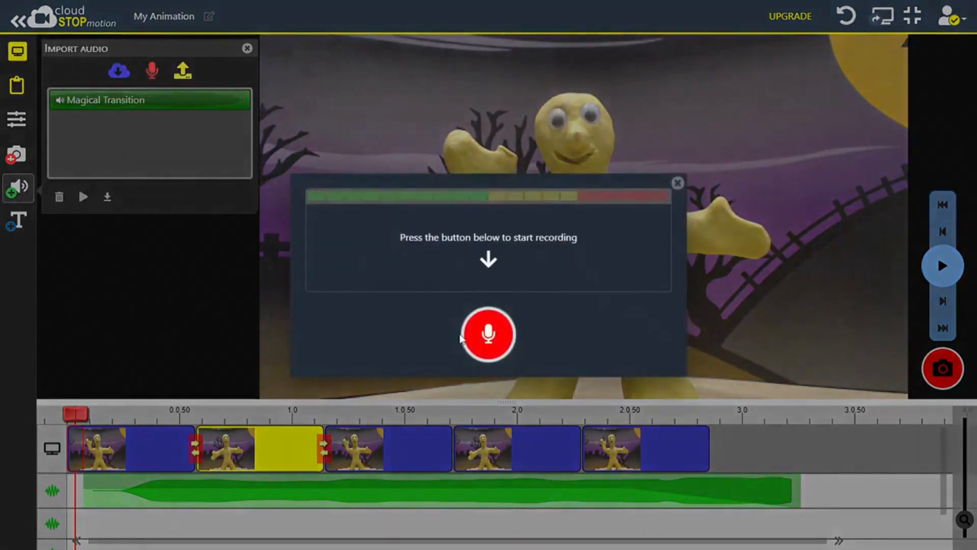
pyautogui.click(488, 334)
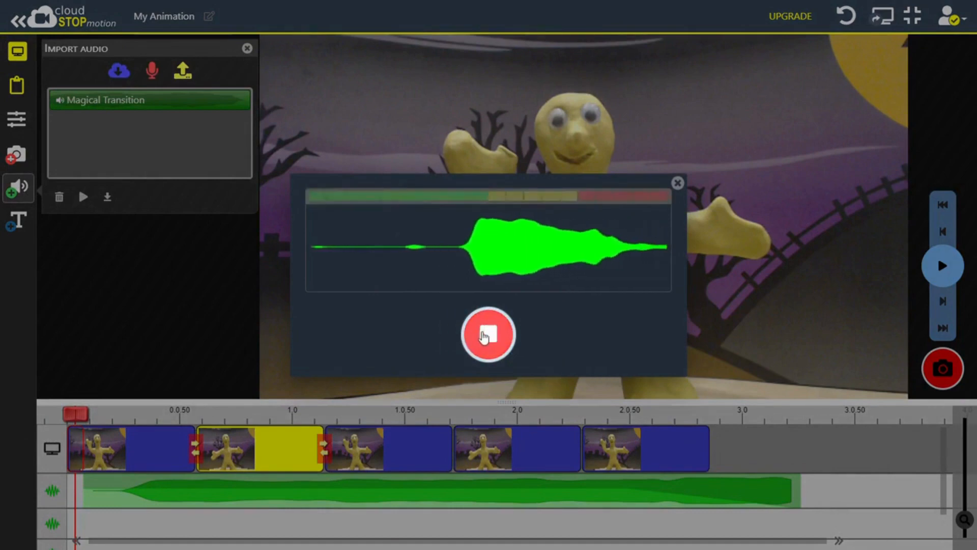
pyautogui.click(489, 334)
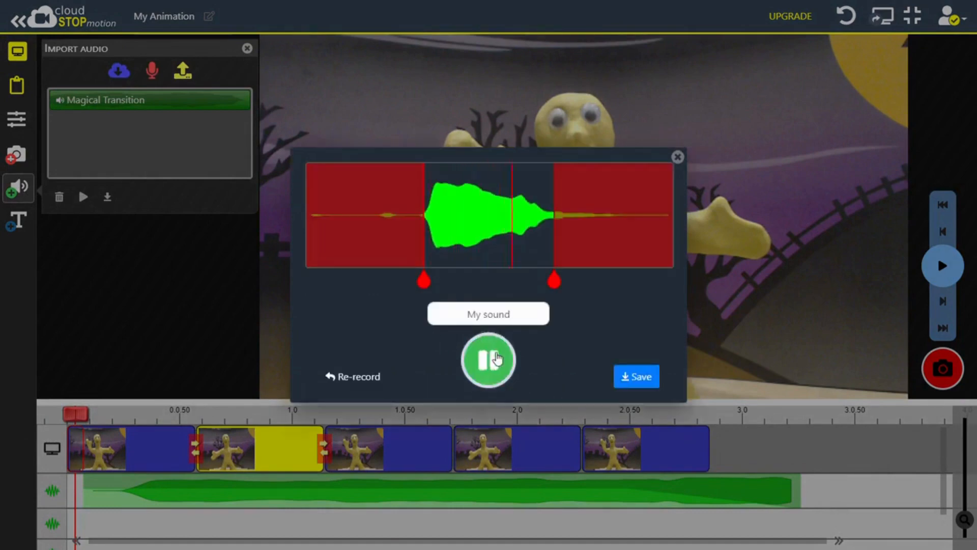
pyautogui.click(488, 360)
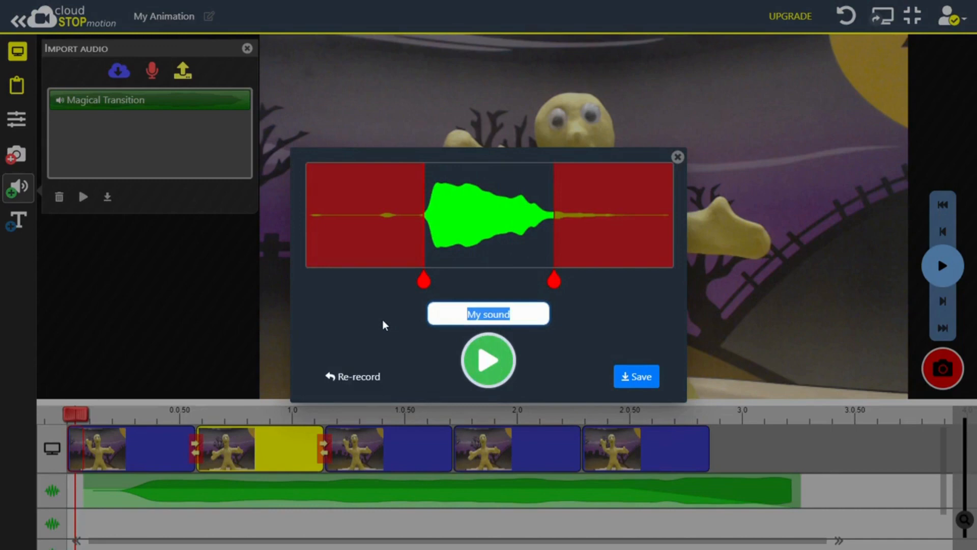
pyautogui.write('hello')
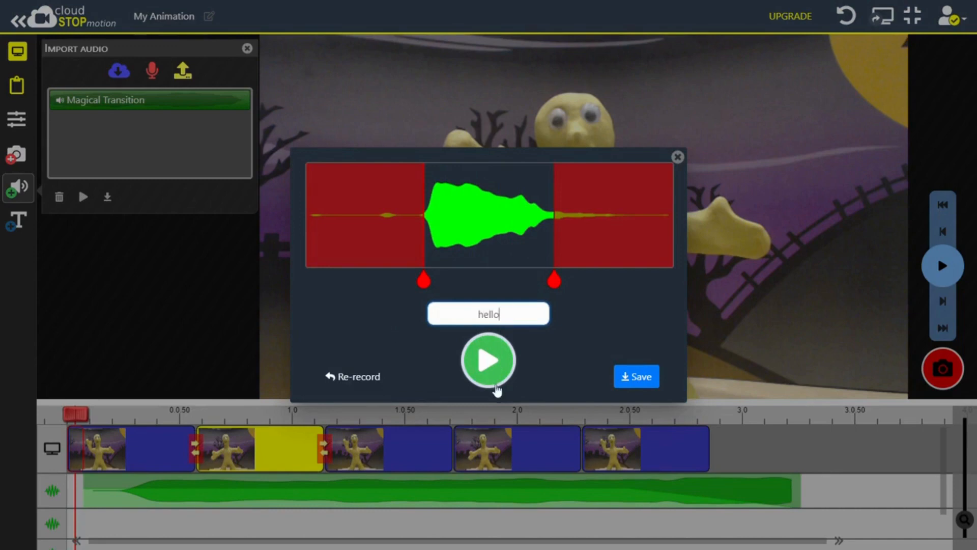
pyautogui.click(635, 376)
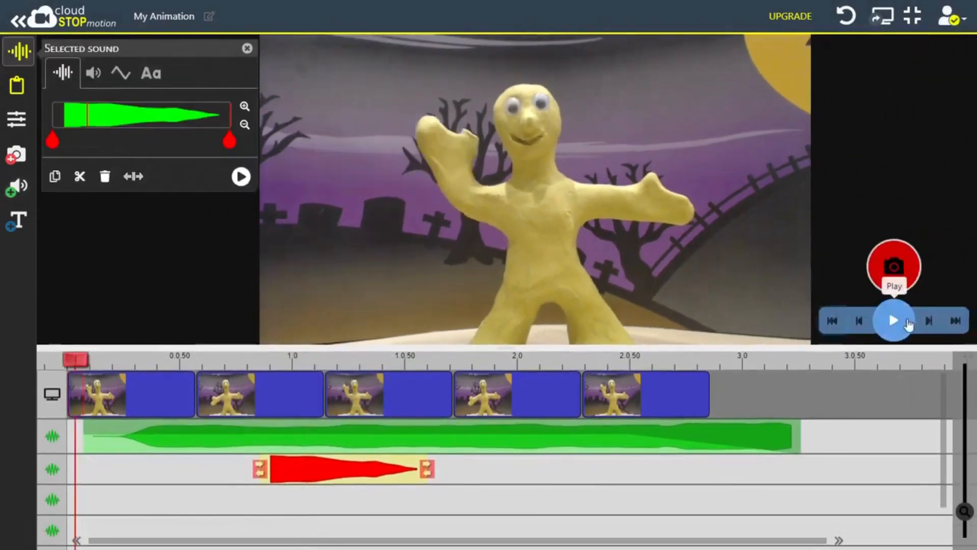
# Preview the film, then nudge the sound effect's pitch and hear it on its own.
pyautogui.click(894, 319)
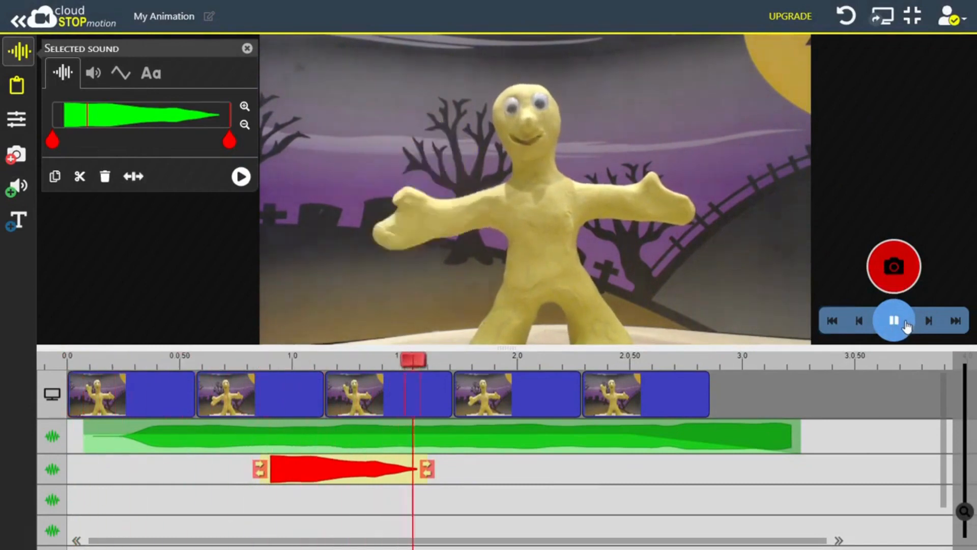
pyautogui.click(893, 320)
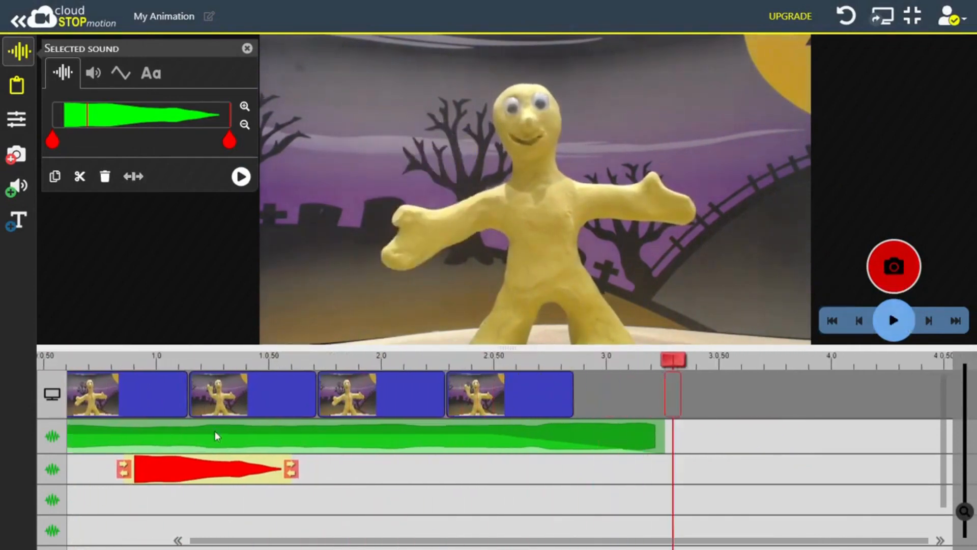
pyautogui.click(92, 73)
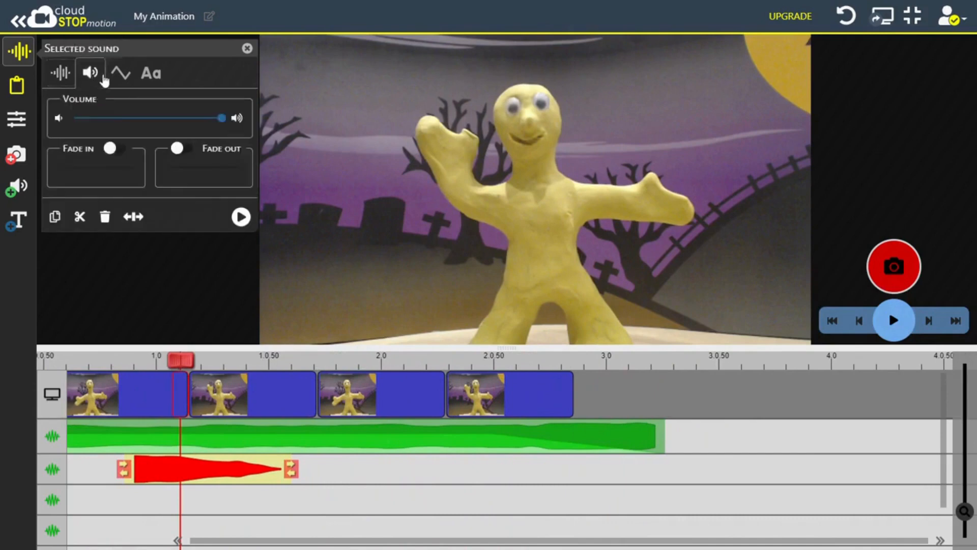
pyautogui.click(119, 73)
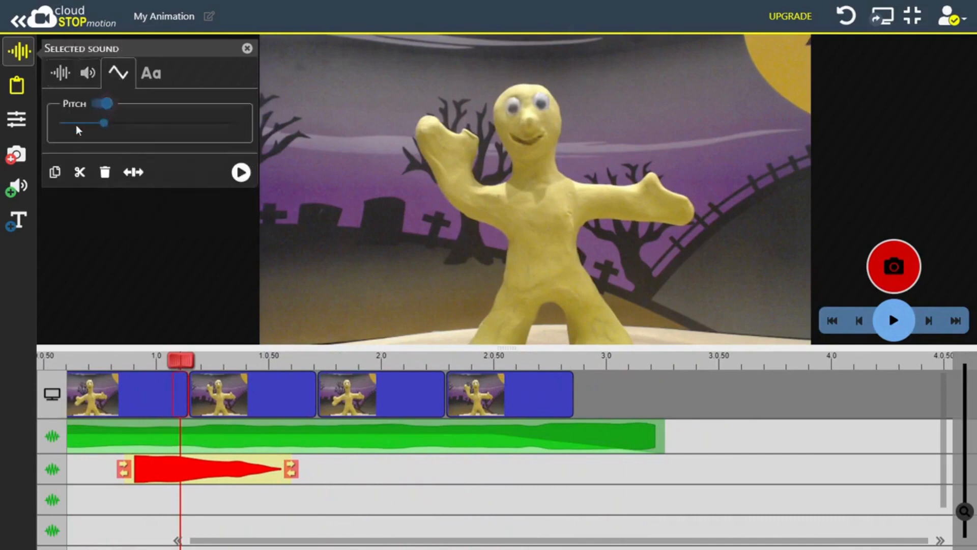
pyautogui.moveTo(103, 123); pyautogui.dragTo(85, 123)
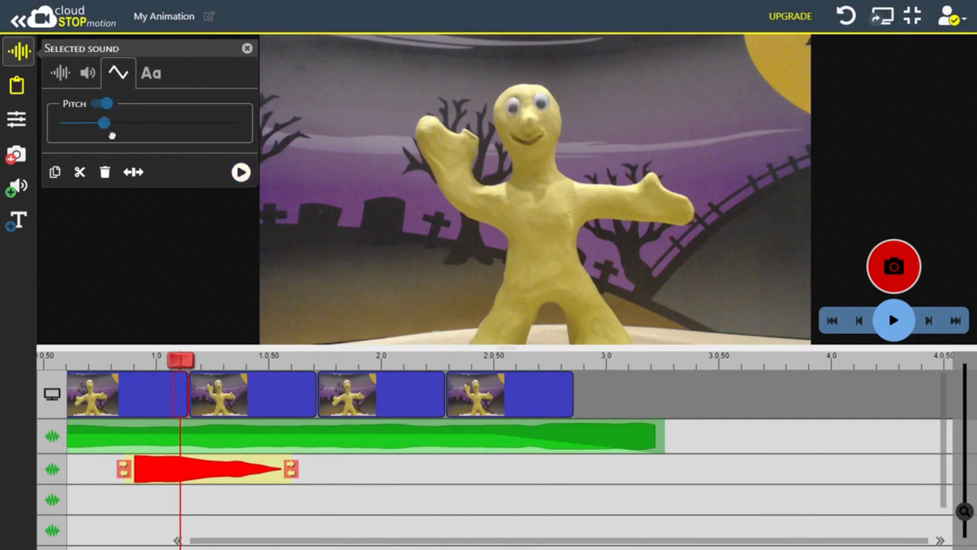
pyautogui.click(240, 172)
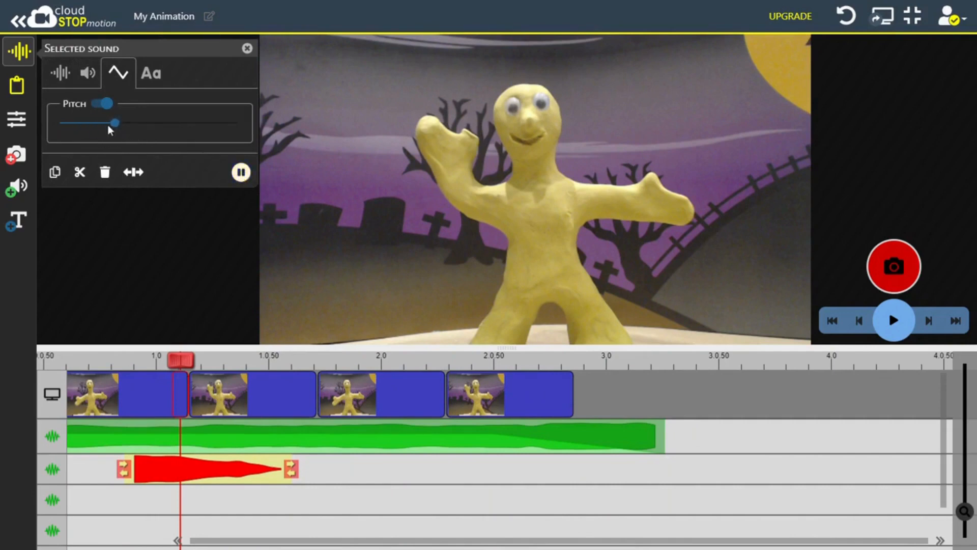
# Raise the sound effect's pitch much higher and preview it with the animation.
pyautogui.moveTo(114, 123); pyautogui.dragTo(208, 123)
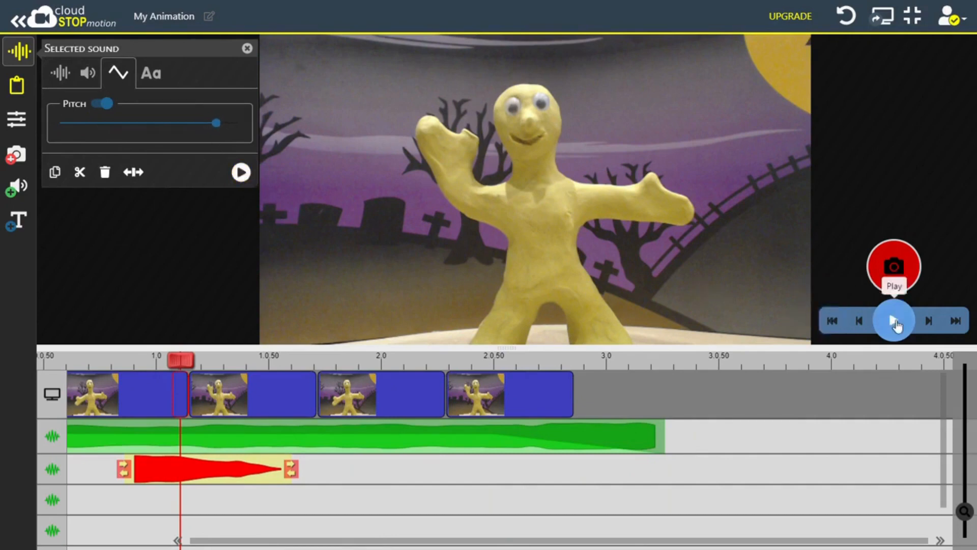
pyautogui.click(893, 320)
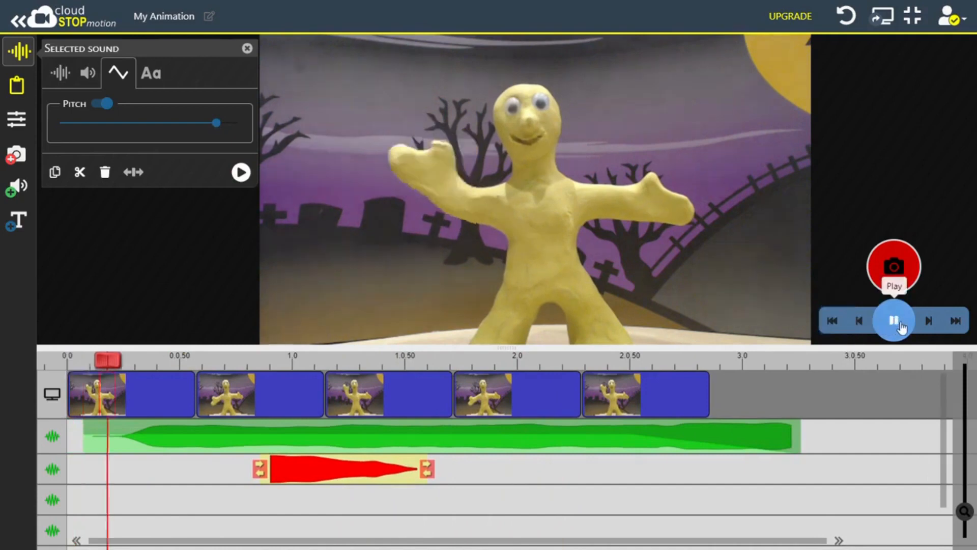
pyautogui.click(894, 319)
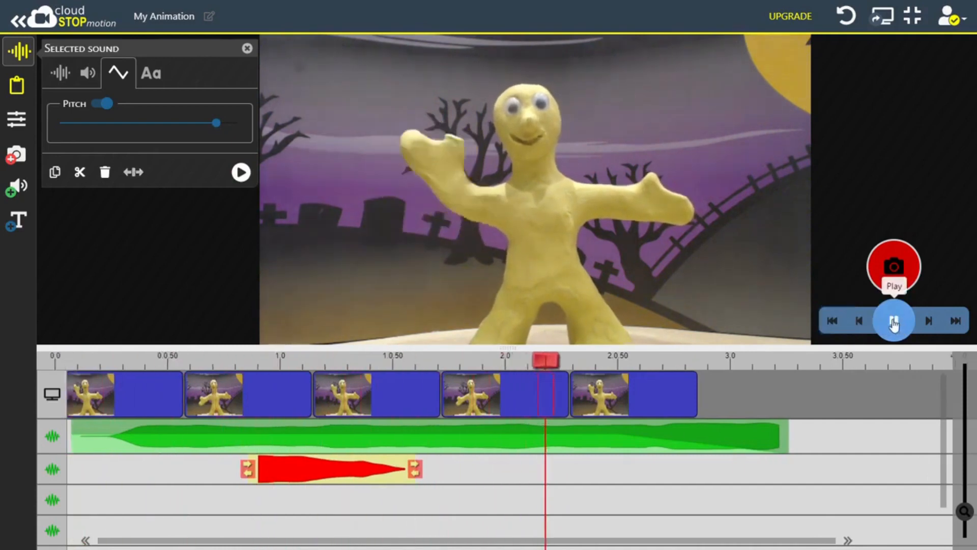
pyautogui.click(893, 321)
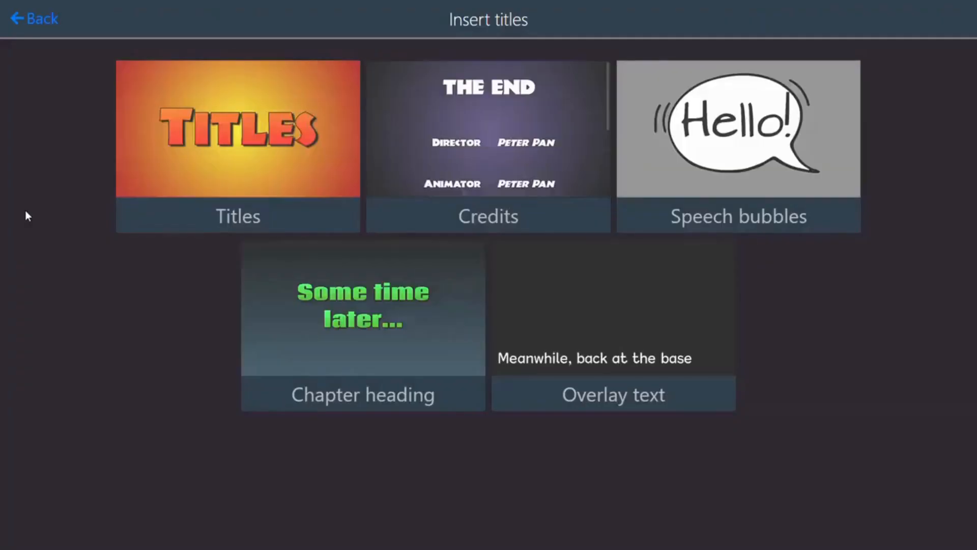
pyautogui.moveTo(464, 150)
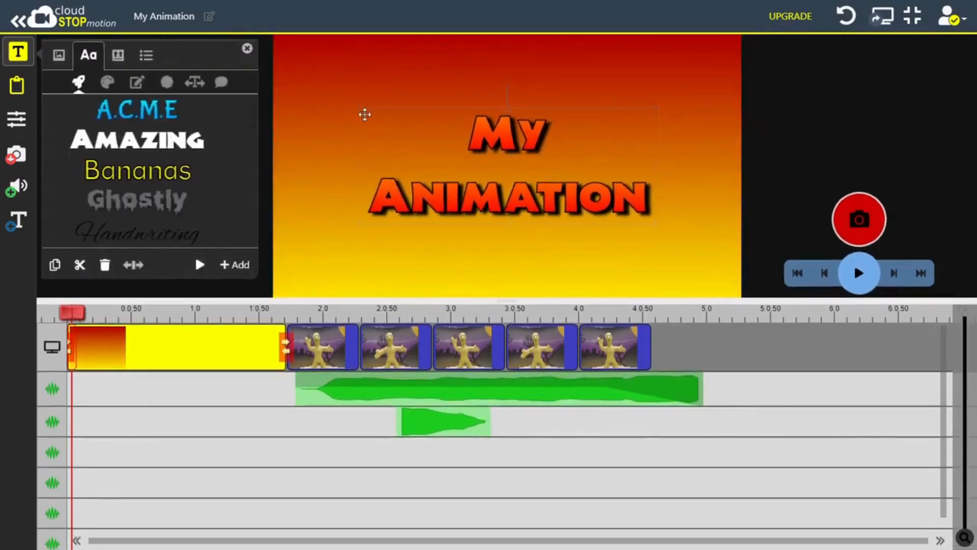
# Give the 'My Animation' title lettering the Plump style.
pyautogui.click(137, 170)
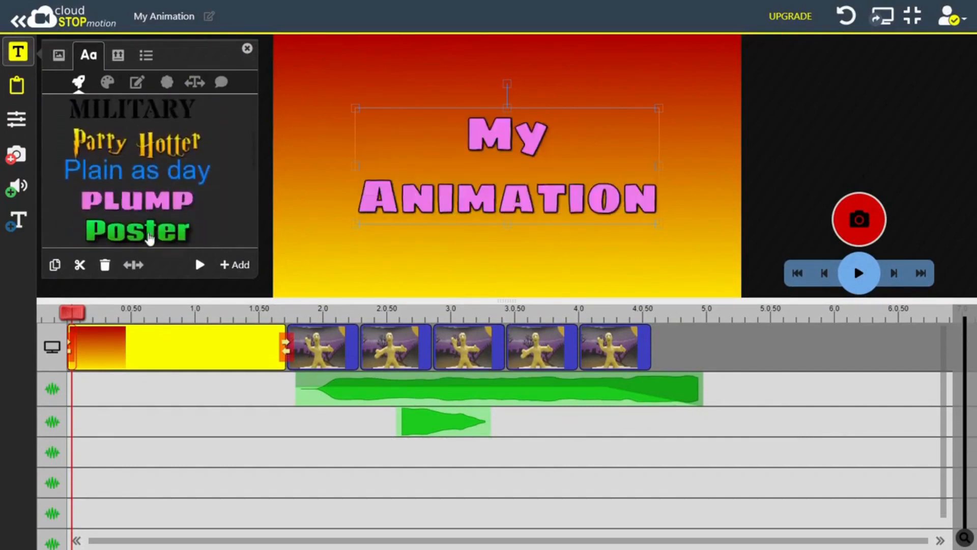
# Apply the Poster style, make the title italic and move its drop shadow down and right.
pyautogui.click(136, 231)
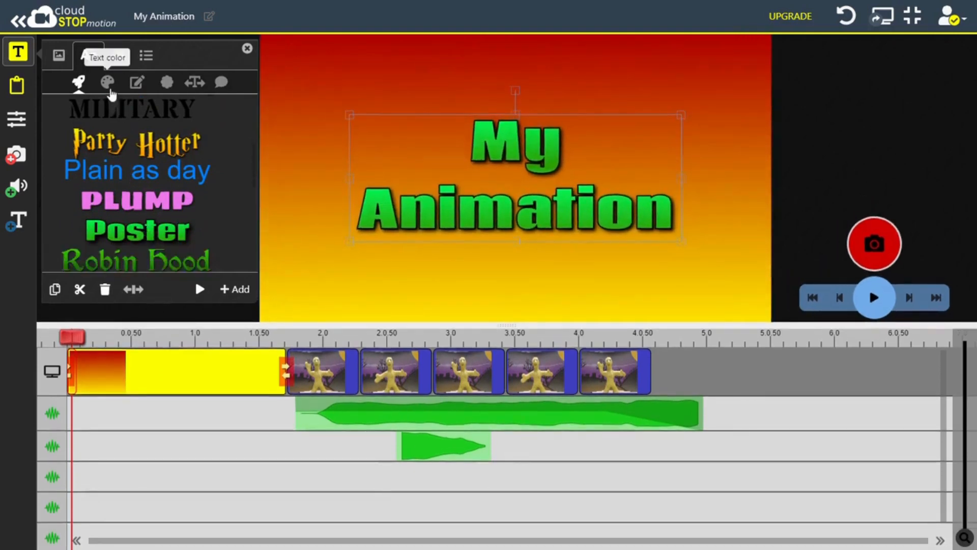
pyautogui.click(107, 83)
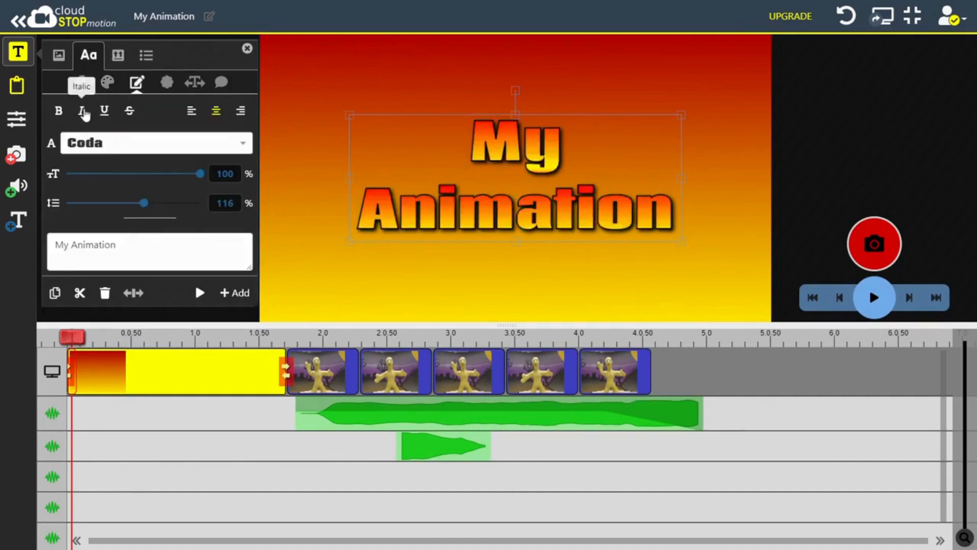
pyautogui.click(82, 110)
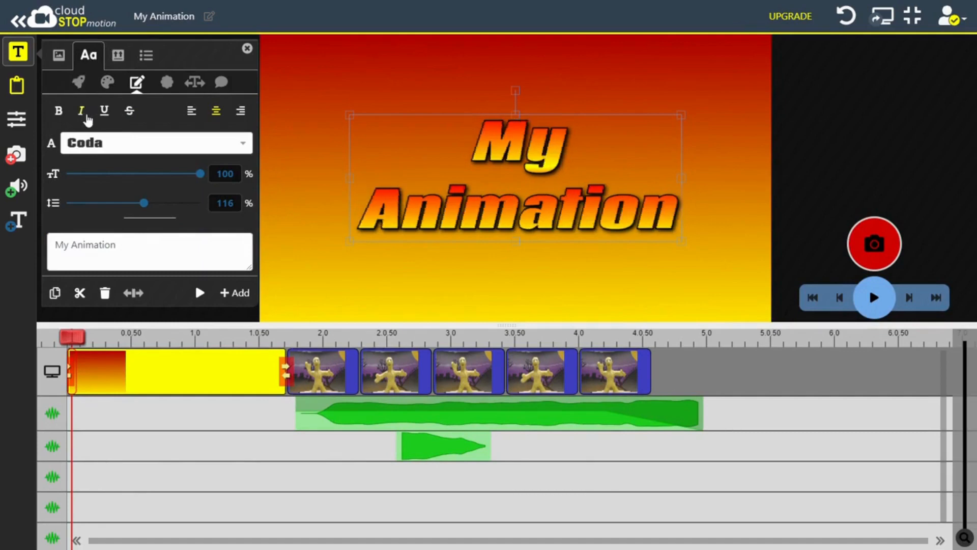
pyautogui.click(166, 81)
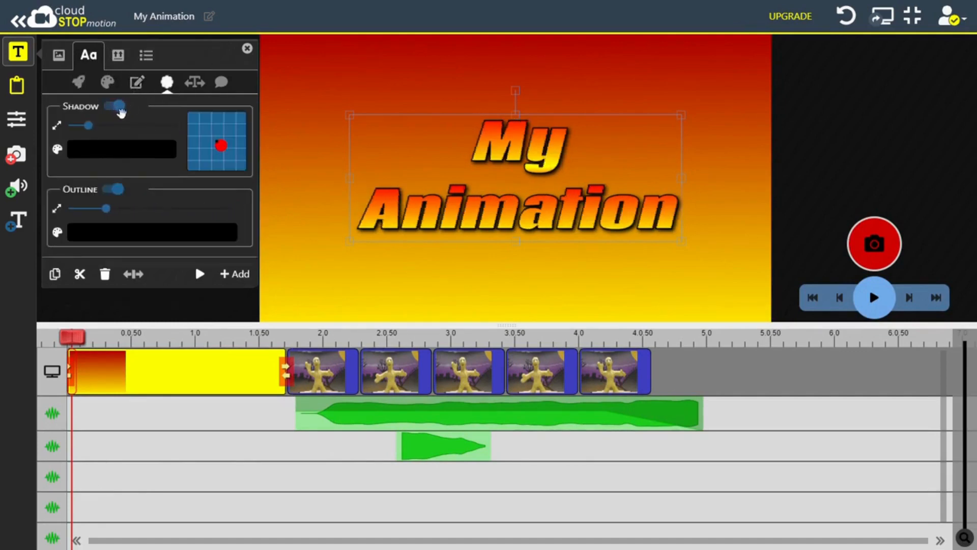
pyautogui.moveTo(221, 146); pyautogui.dragTo(231, 160)
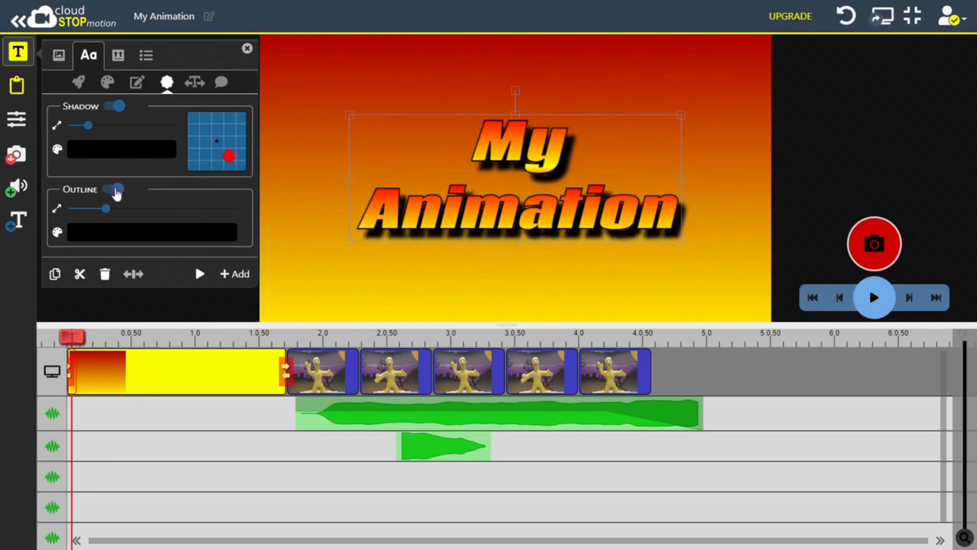
pyautogui.moveTo(195, 83)
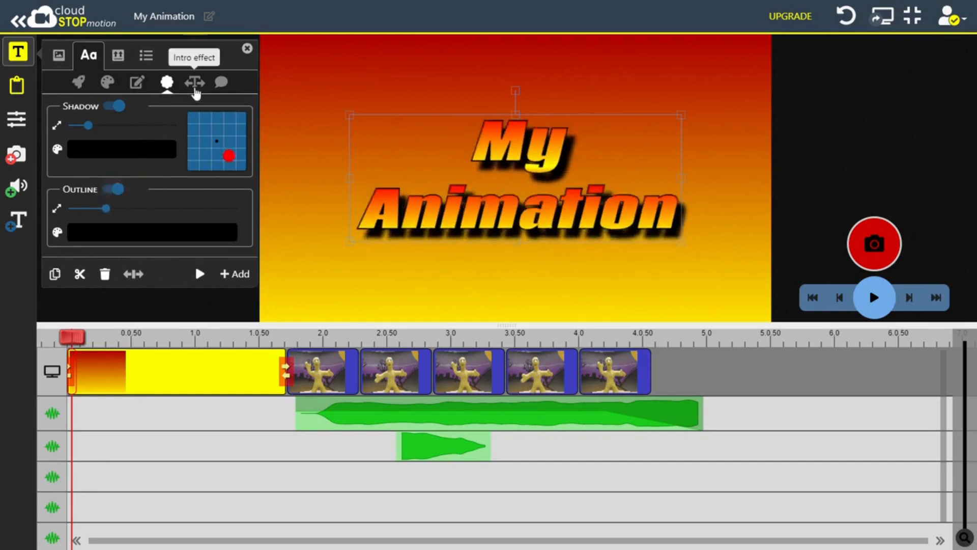
# Browse the title's entrance effects and apply the Zoom Out exit effect.
pyautogui.click(195, 82)
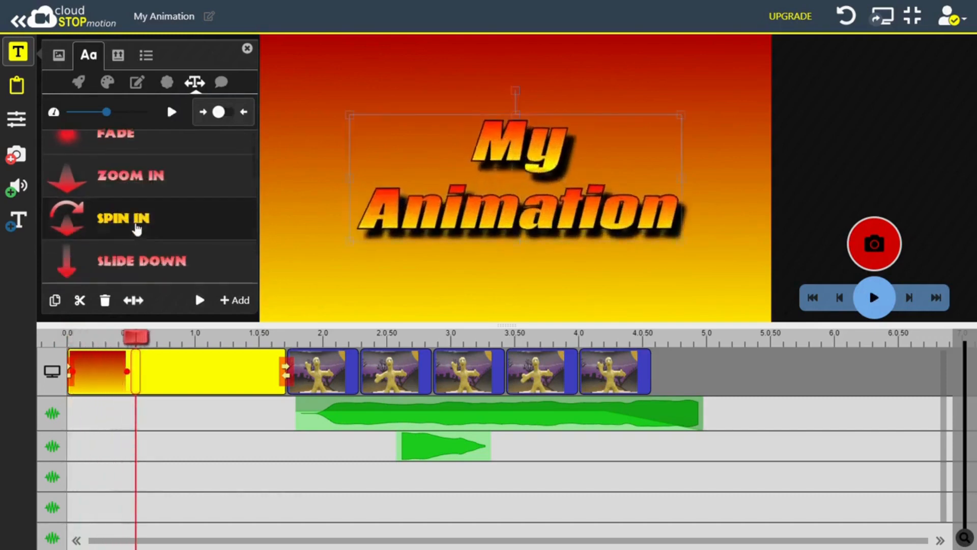
pyautogui.scroll(-3)
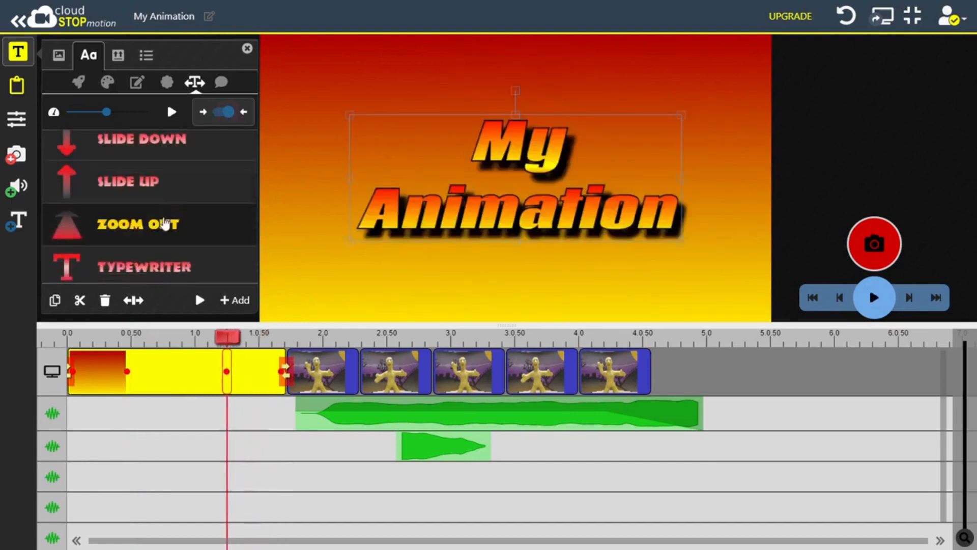
pyautogui.click(199, 300)
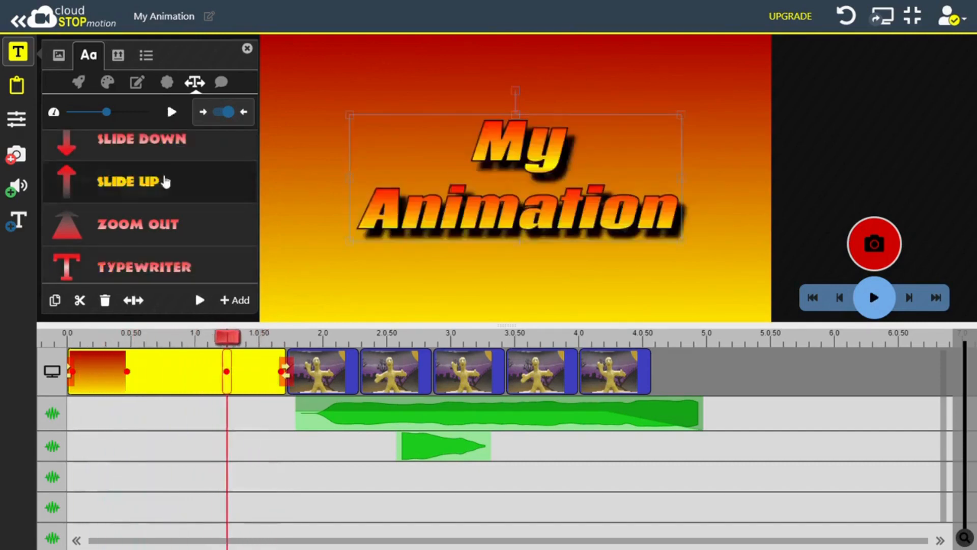
# Fill the title background with solid dark blue, then bring up the background picture gallery.
pyautogui.click(57, 55)
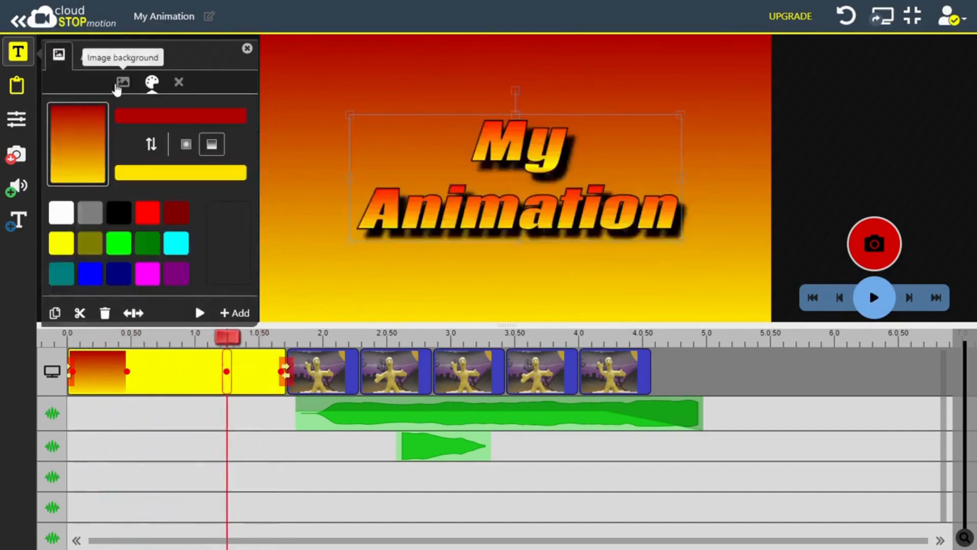
pyautogui.click(89, 242)
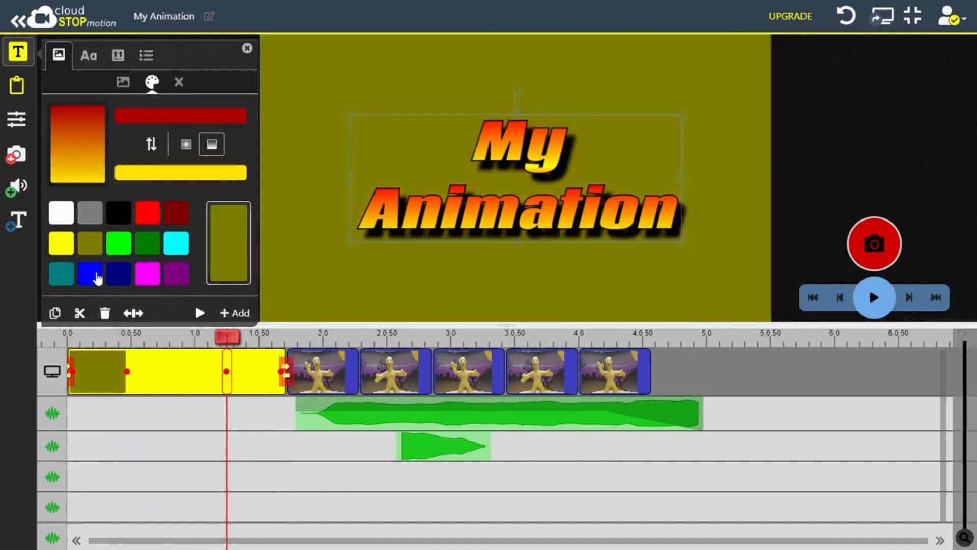
pyautogui.click(90, 273)
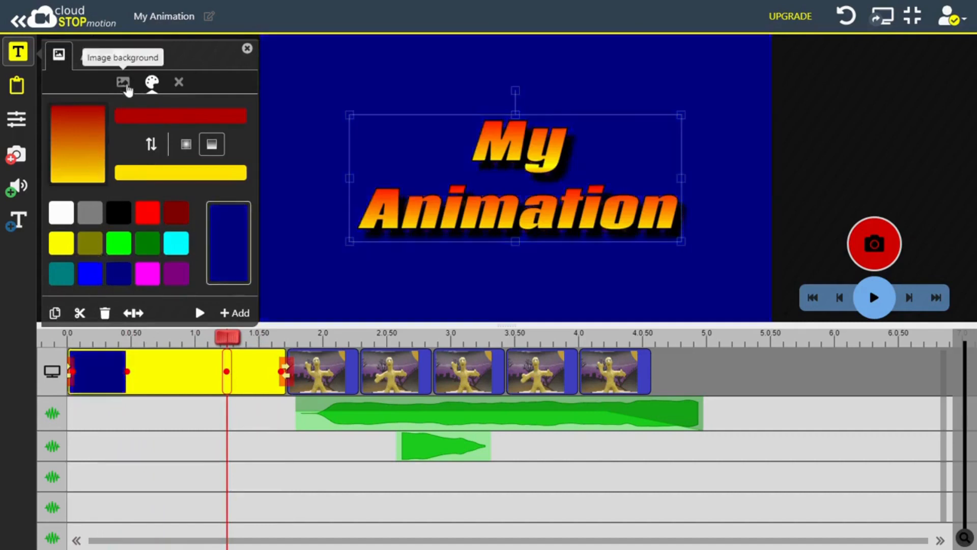
pyautogui.click(123, 82)
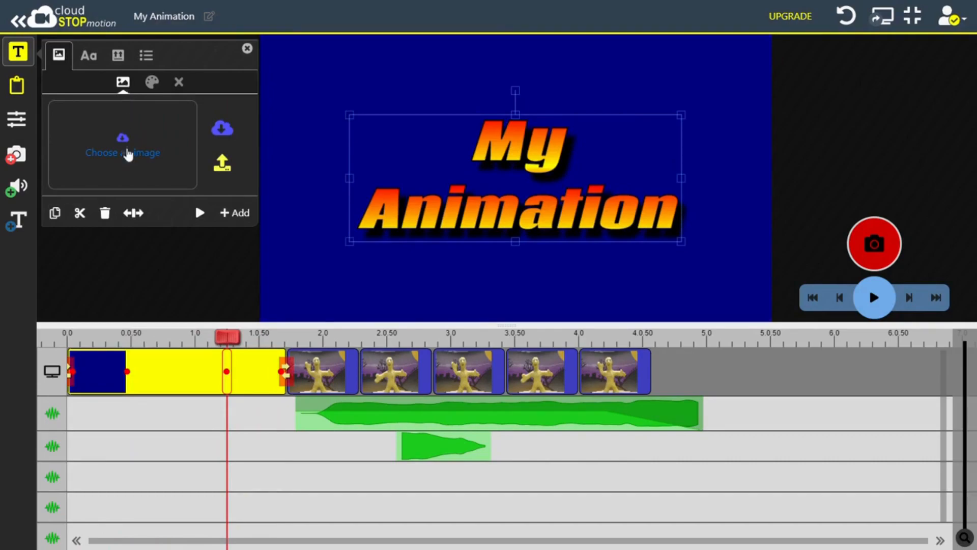
pyautogui.click(122, 151)
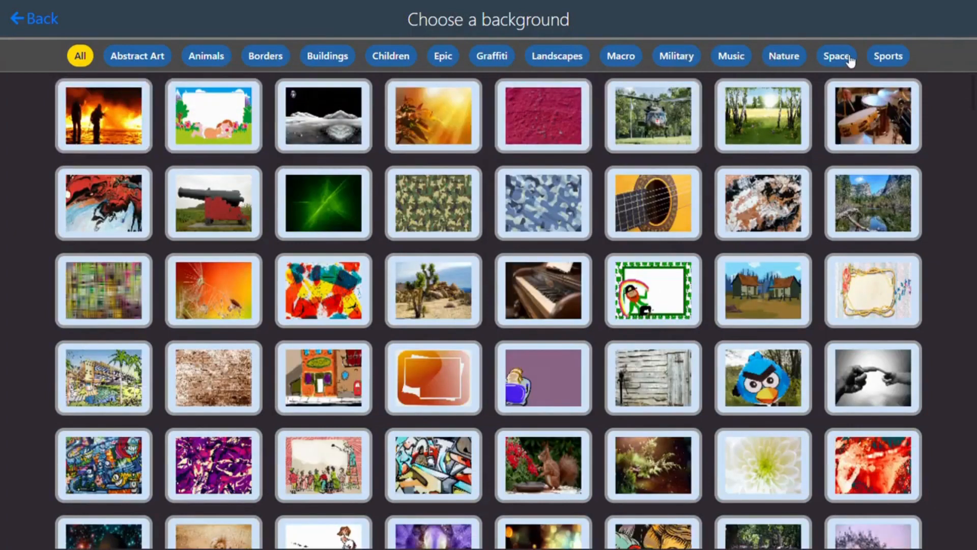
# Choose the ringed-planet scene from the Space category and preview the film.
pyautogui.click(837, 55)
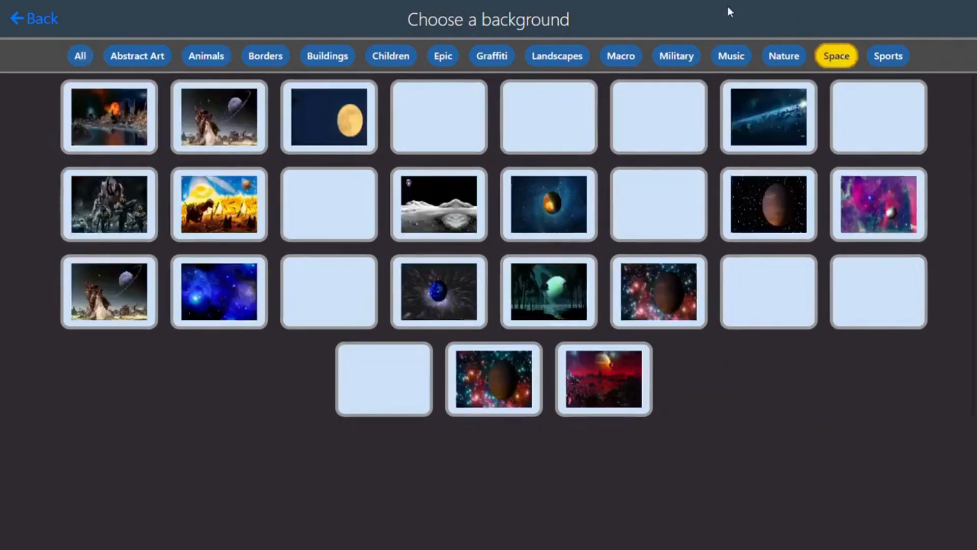
pyautogui.click(437, 292)
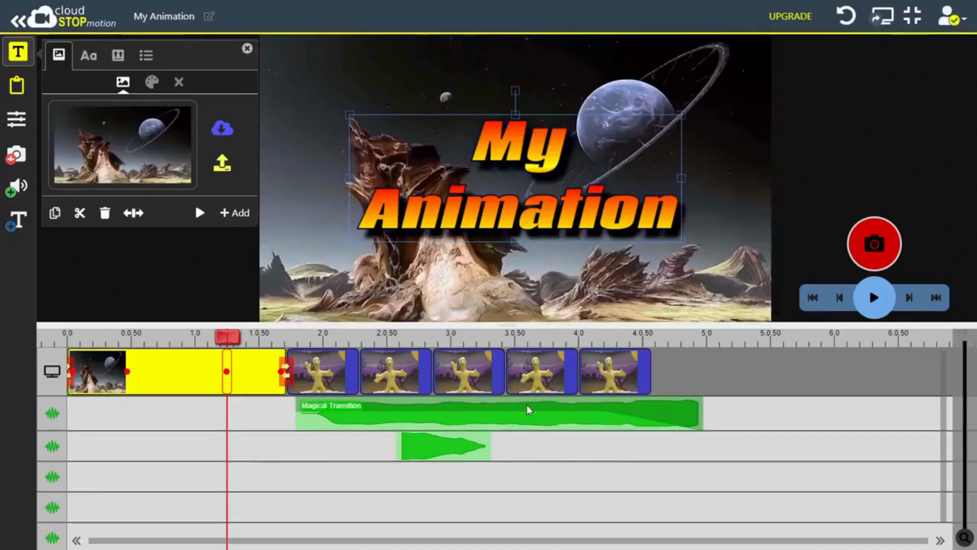
pyautogui.click(873, 297)
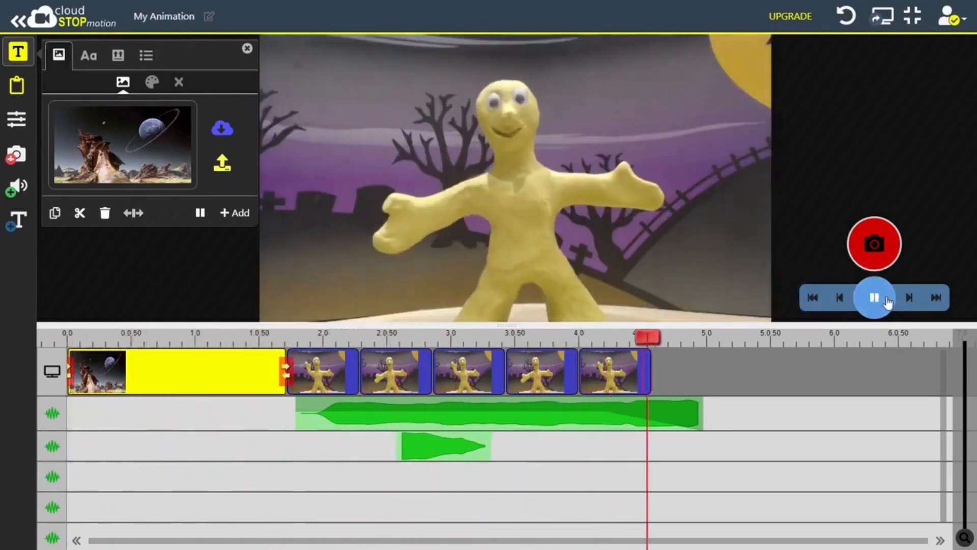
pyautogui.click(873, 297)
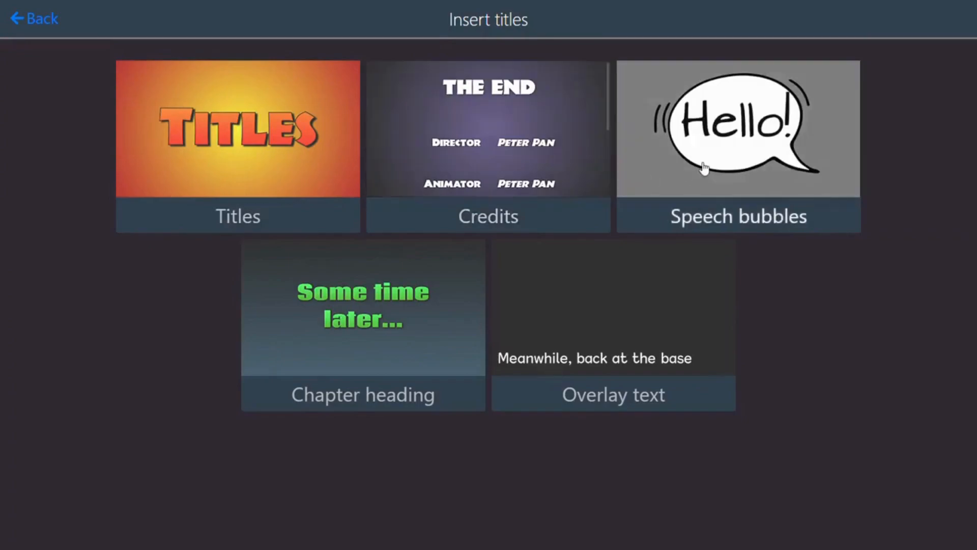
# Add a rounded Hello! bubble left of the figure and stretch its clip to last longer.
pyautogui.click(738, 146)
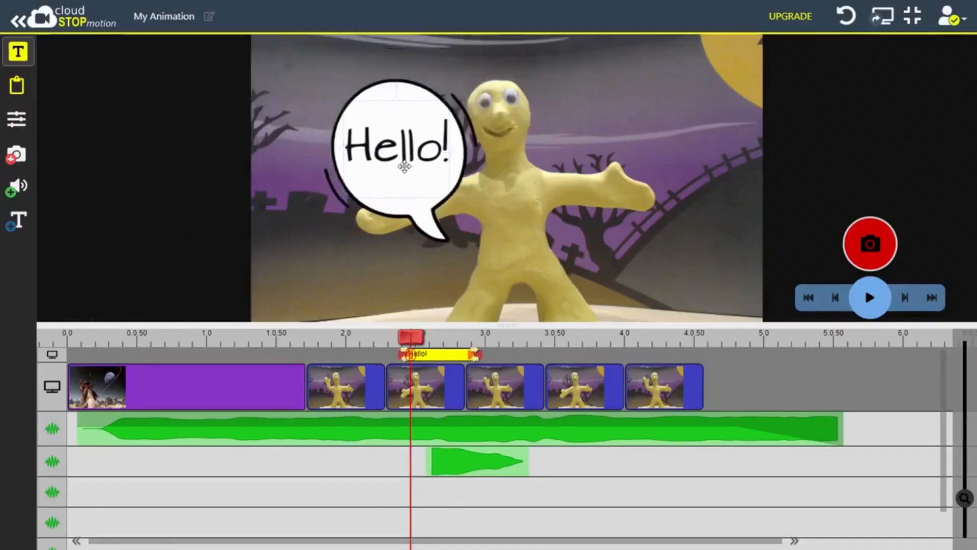
pyautogui.click(18, 51)
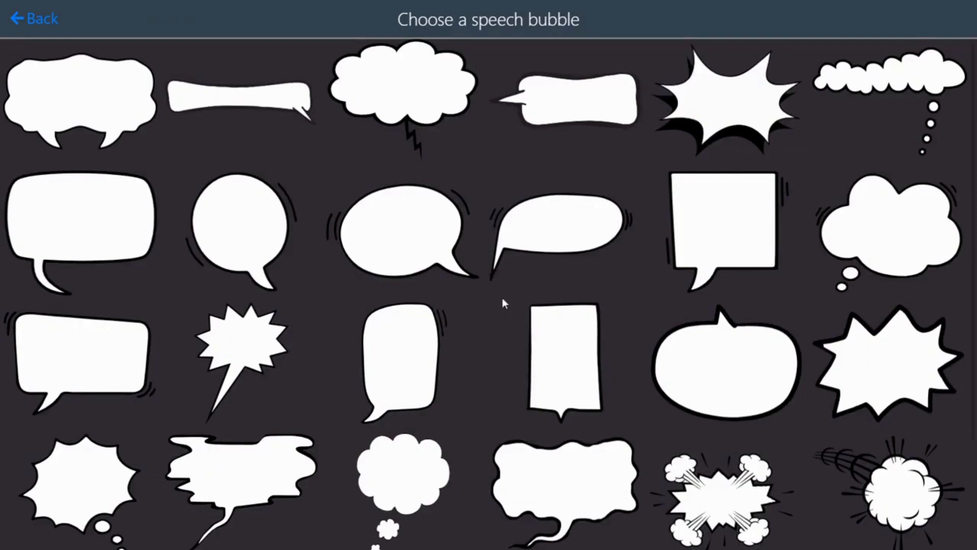
pyautogui.click(404, 226)
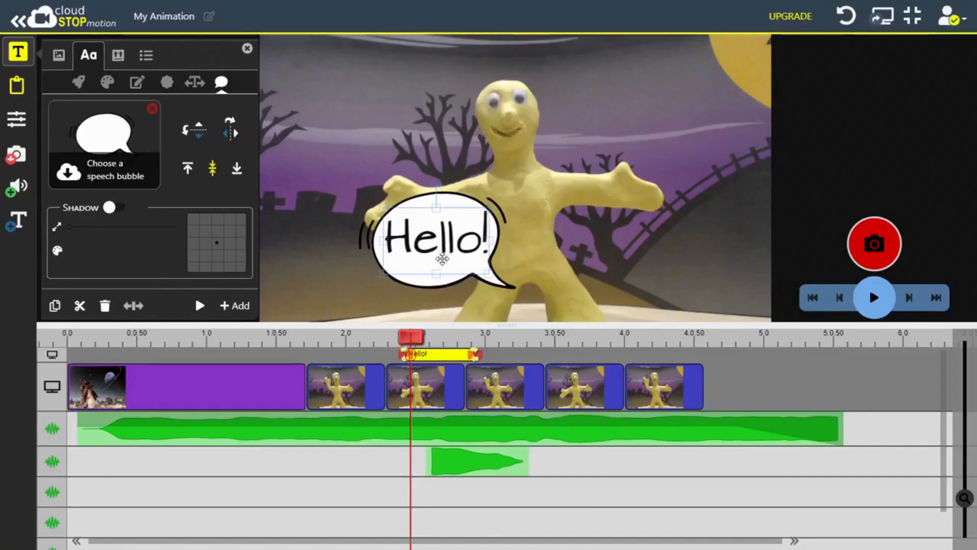
pyautogui.moveTo(437, 240); pyautogui.dragTo(387, 227)
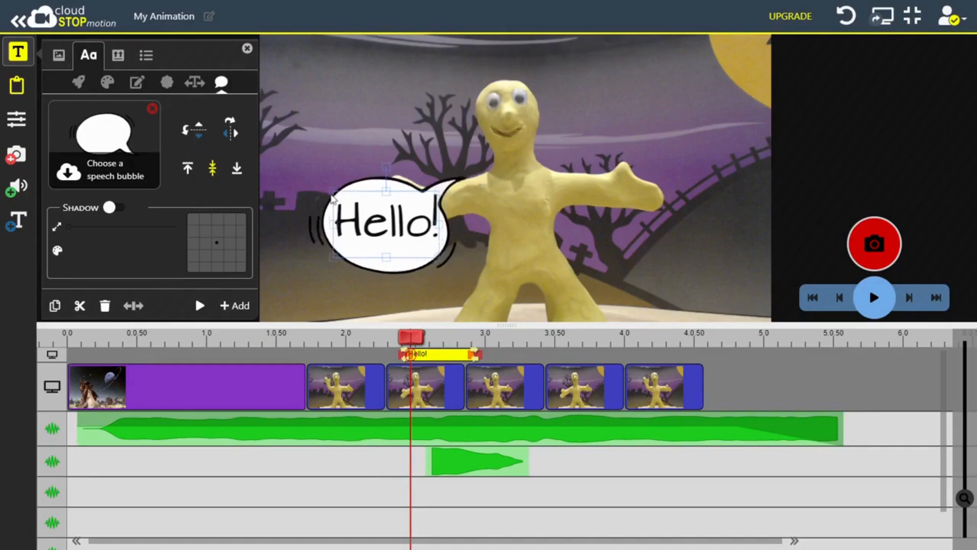
pyautogui.moveTo(386, 224); pyautogui.dragTo(396, 199)
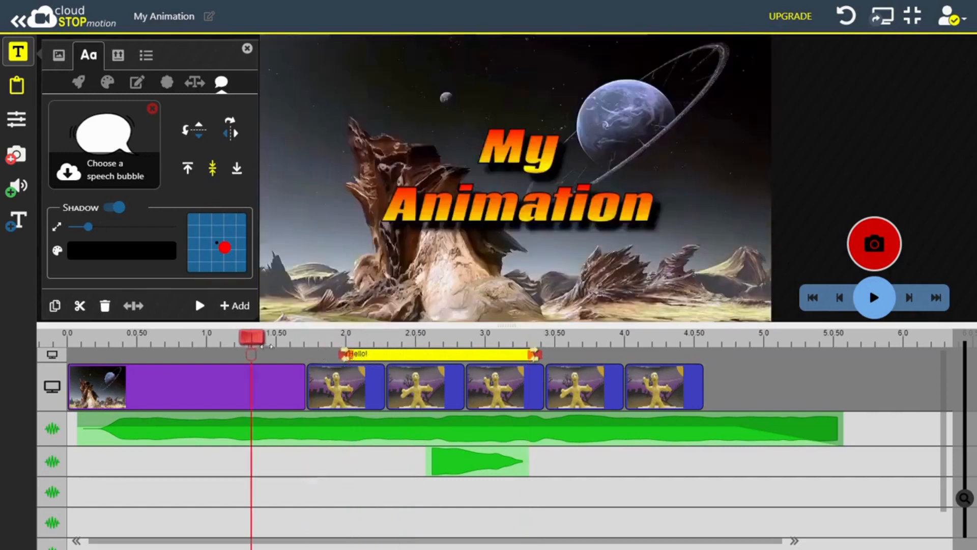
pyautogui.click(873, 297)
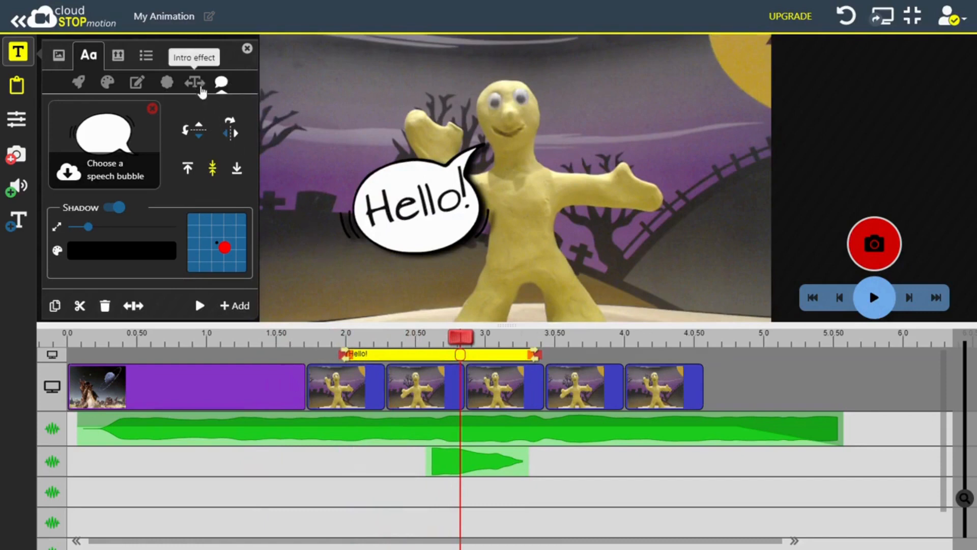
# Give the Hello! bubble a Fade entrance effect.
pyautogui.click(196, 82)
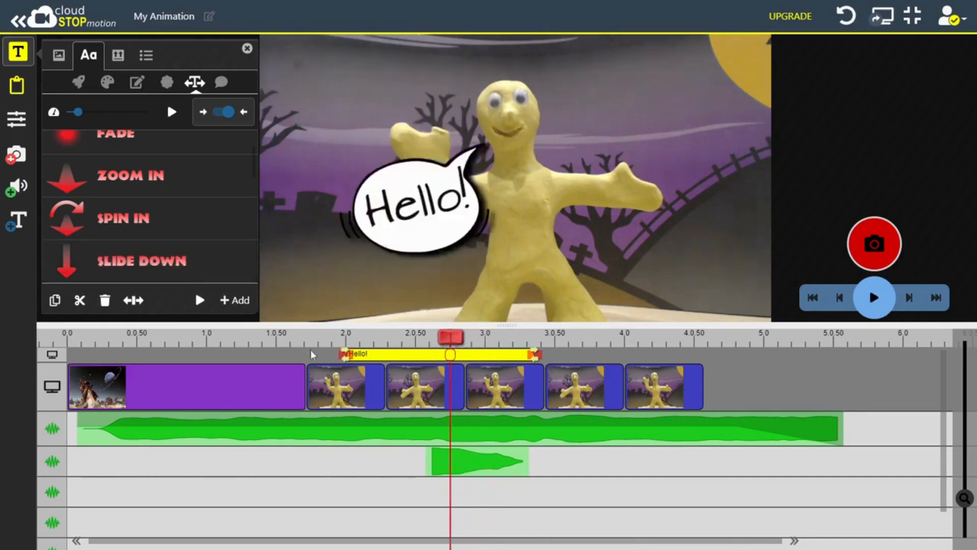
pyautogui.click(874, 298)
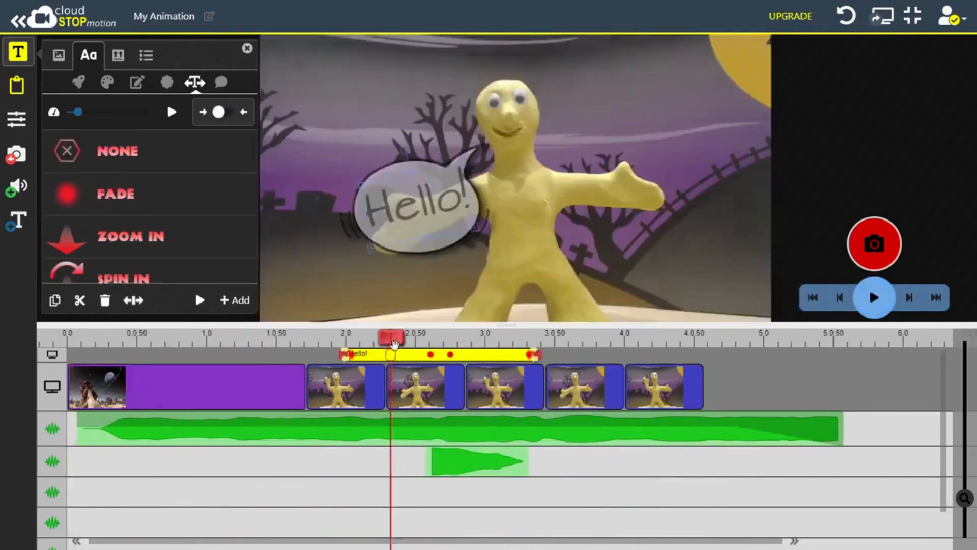
pyautogui.scroll(-3)
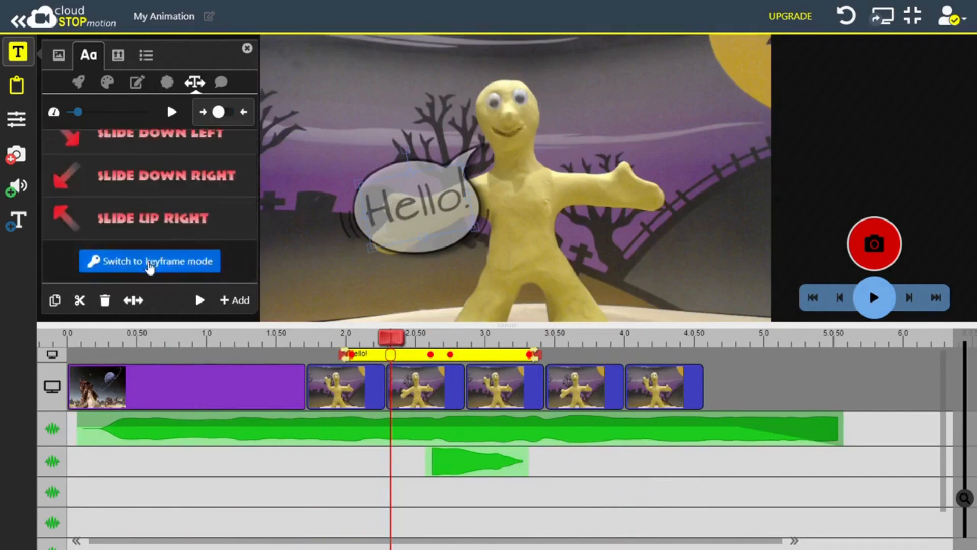
# Switch to keyframe mode and reposition the bubble at its final keyframe.
pyautogui.click(150, 260)
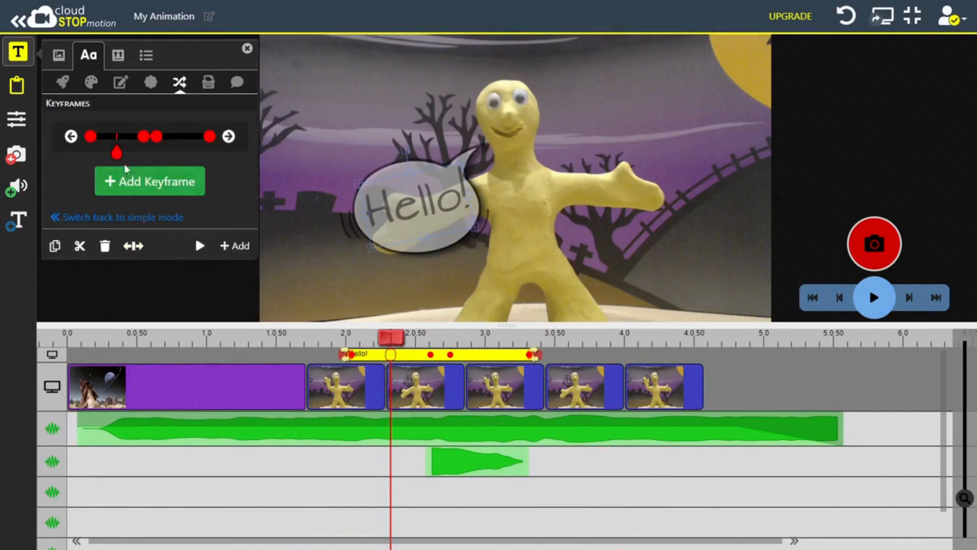
pyautogui.click(199, 245)
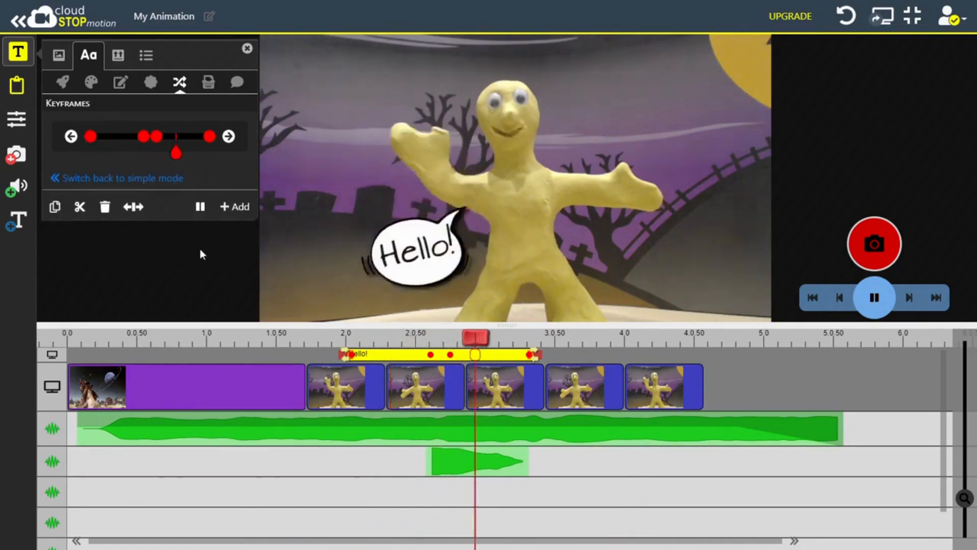
pyautogui.click(209, 136)
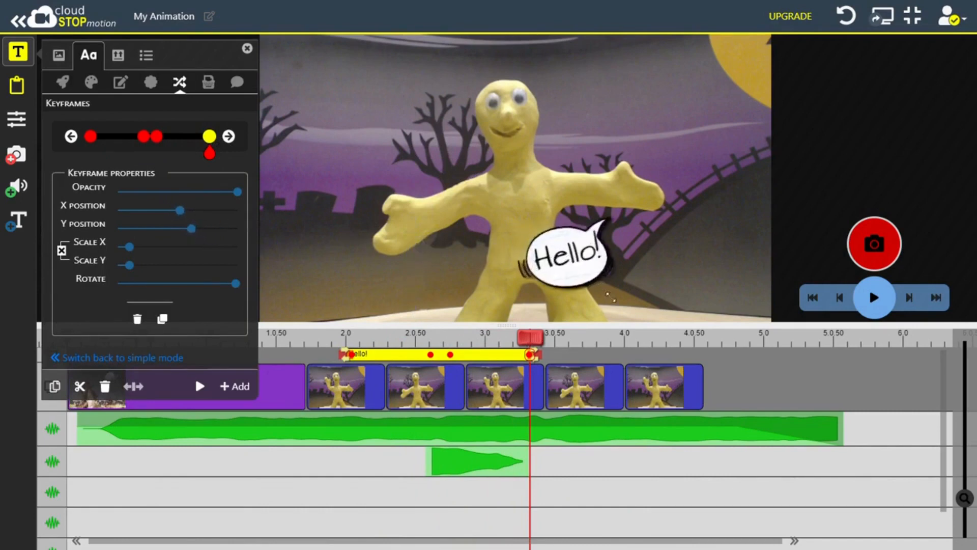
pyautogui.moveTo(566, 252); pyautogui.dragTo(669, 187)
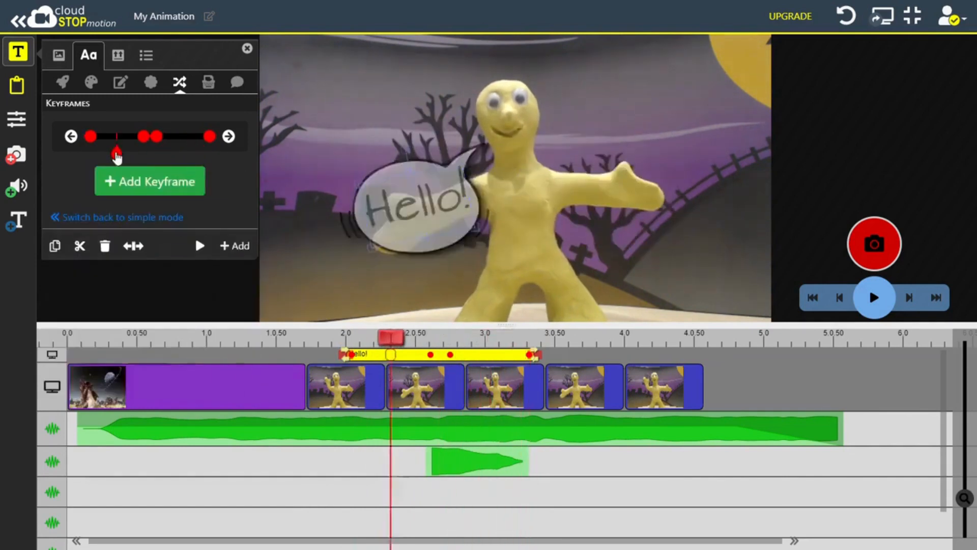
# Adjust the bubble's opacity at its first keyframe and preview the film.
pyautogui.click(89, 136)
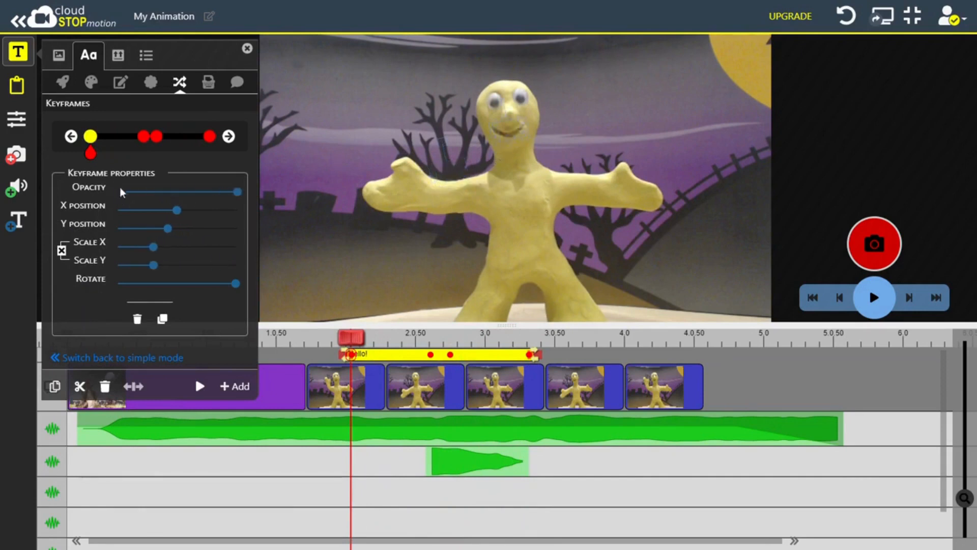
pyautogui.moveTo(248, 198)
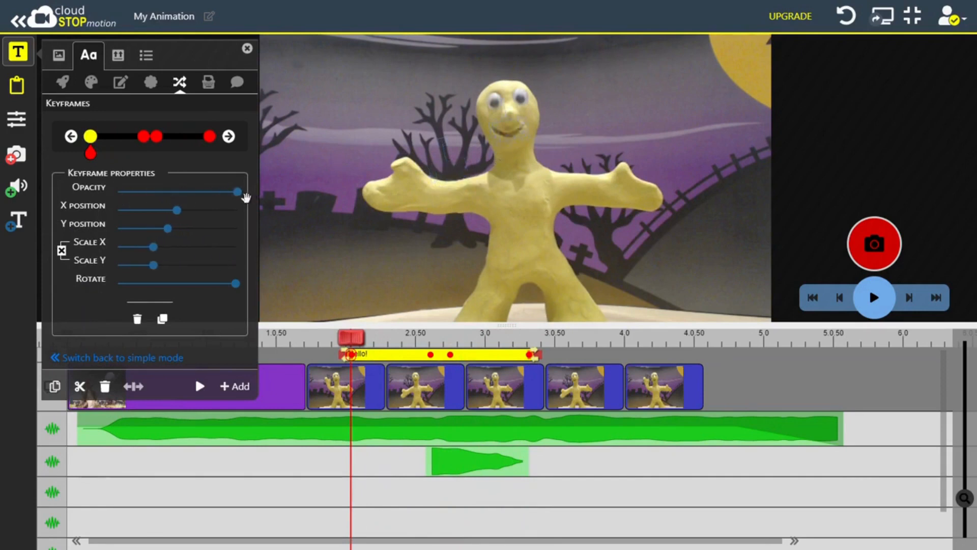
pyautogui.moveTo(235, 193); pyautogui.dragTo(147, 193)
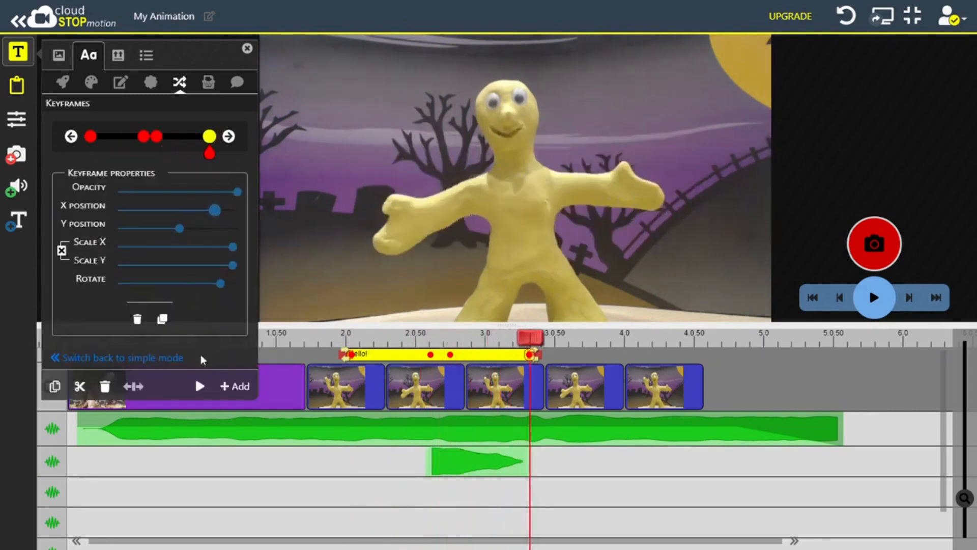
pyautogui.moveTo(199, 386)
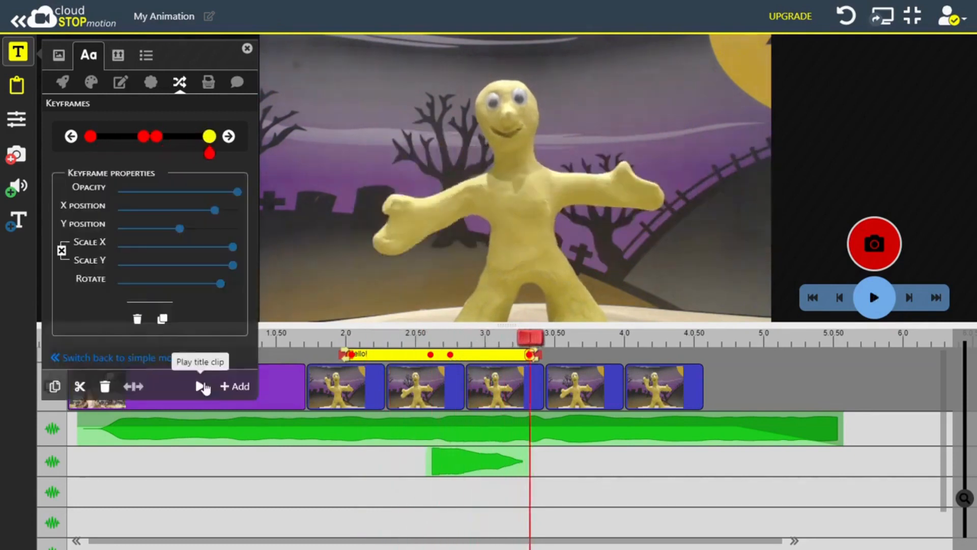
pyautogui.moveTo(811, 296)
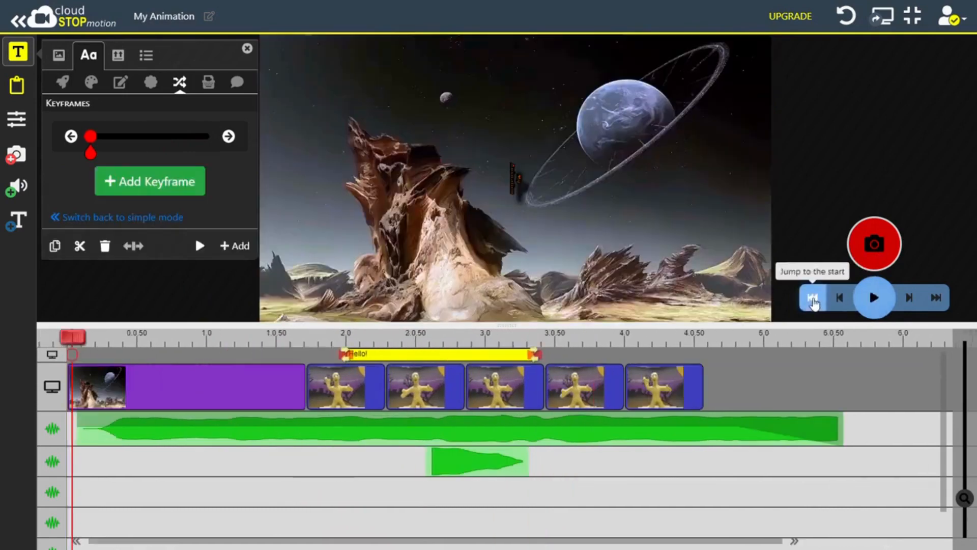
pyautogui.click(873, 297)
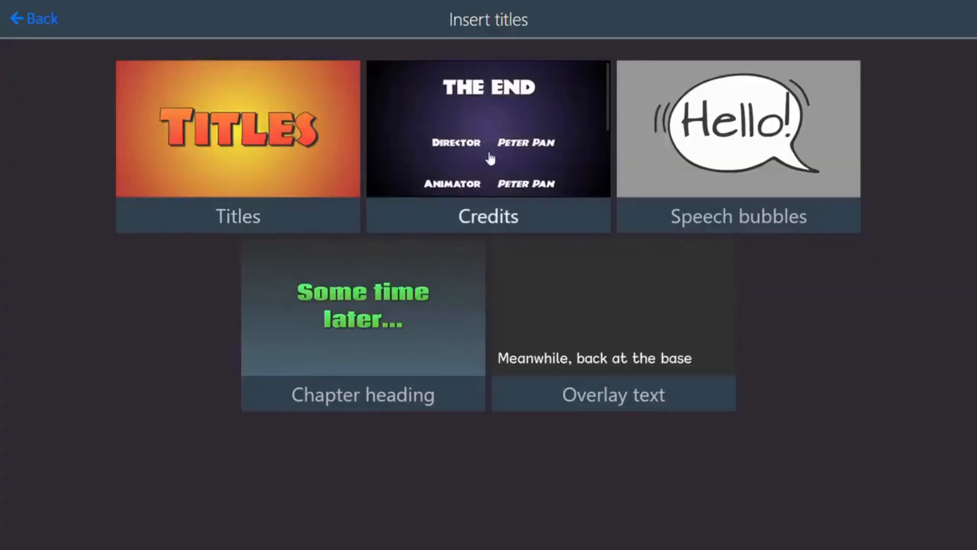
# Insert a credits clip, rename the director 'JAMES T COOk' and select the Animator line.
pyautogui.click(487, 146)
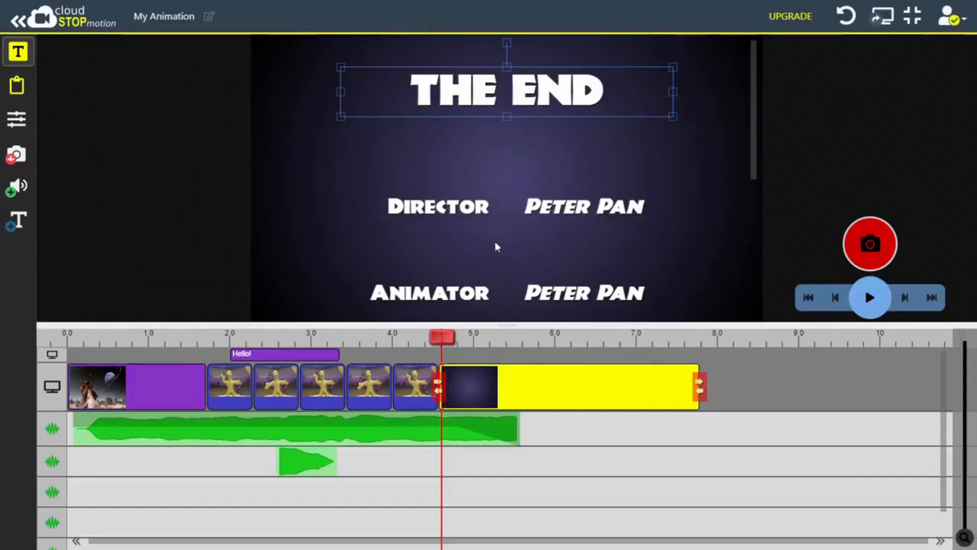
pyautogui.moveTo(528, 91)
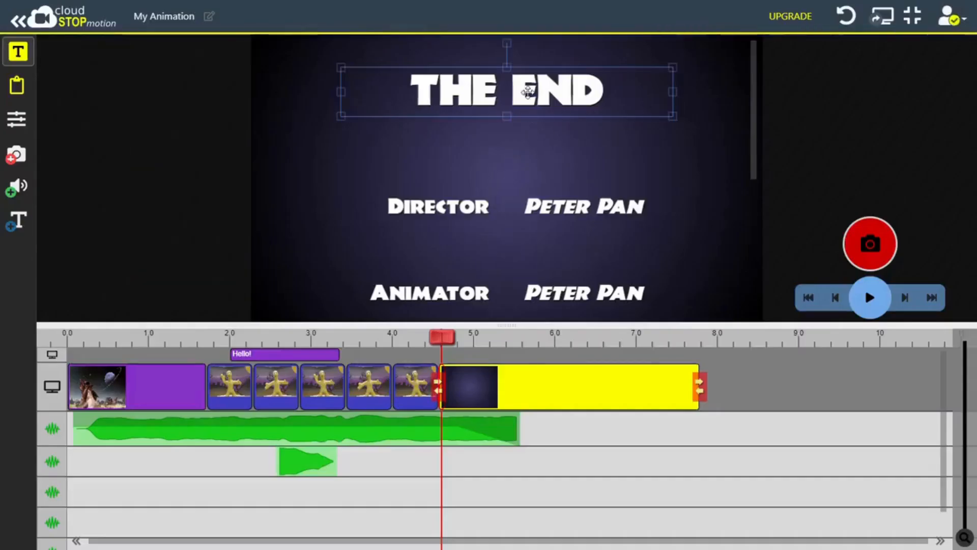
pyautogui.click(19, 51)
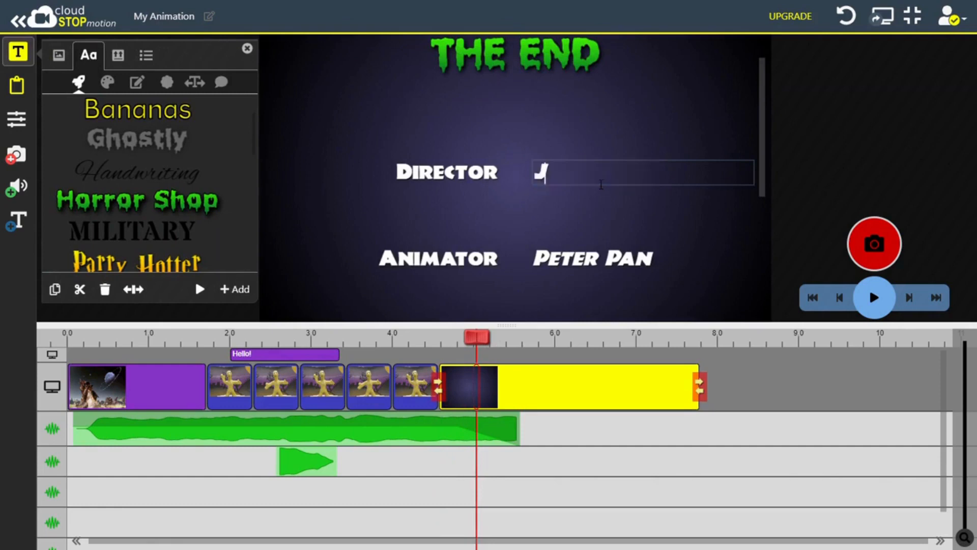
pyautogui.write('JAMES T COO')
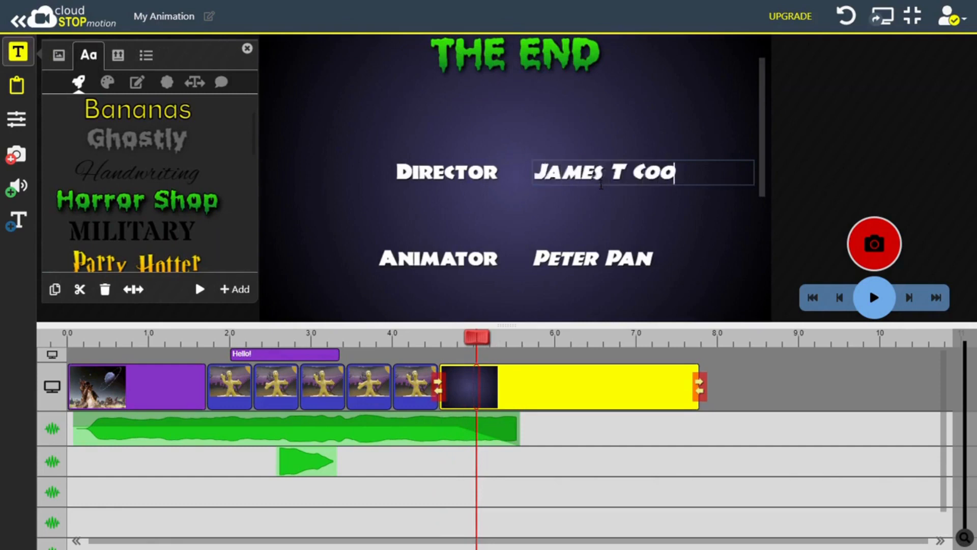
pyautogui.write('k')
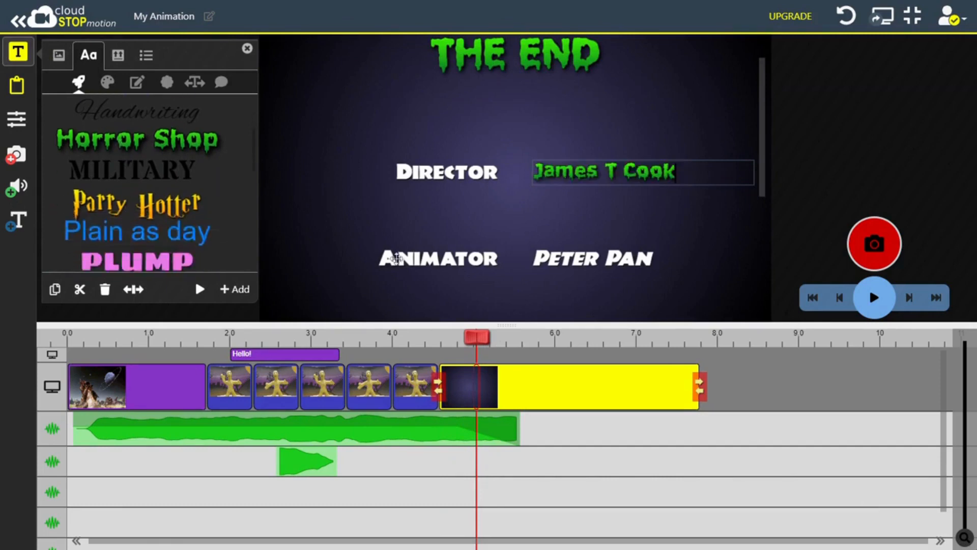
pyautogui.click(437, 258)
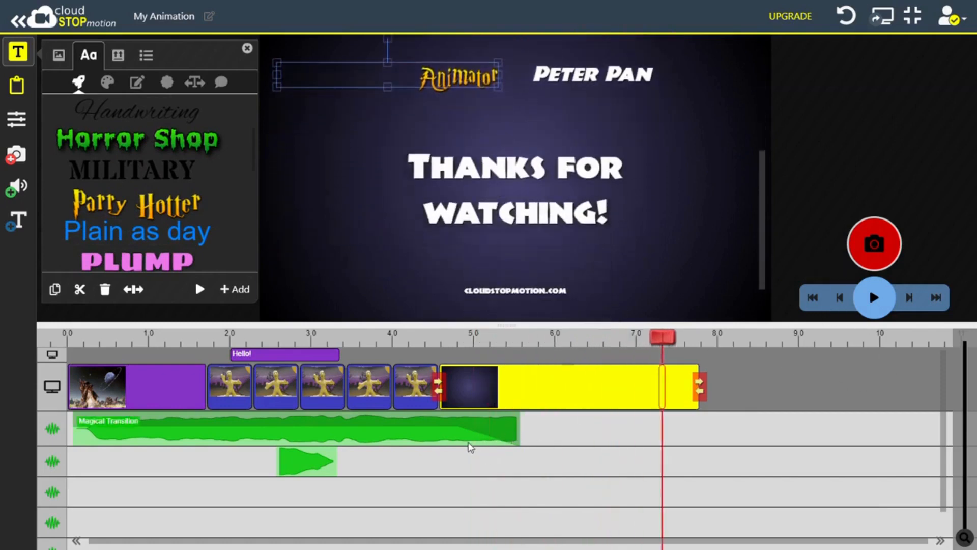
# Stretch the Magical Transition music past the credits card and play the film from the start to check it.
pyautogui.click(293, 429)
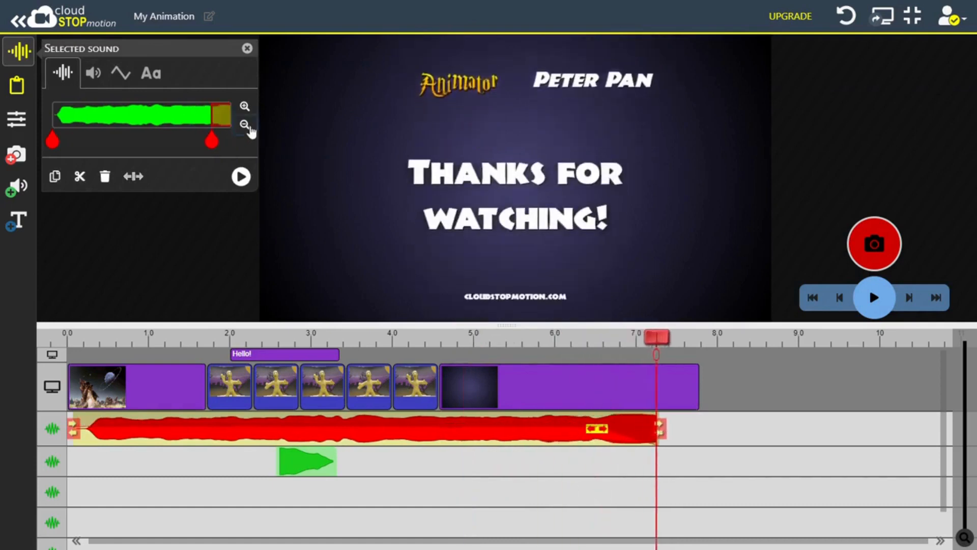
pyautogui.moveTo(212, 141); pyautogui.dragTo(159, 141)
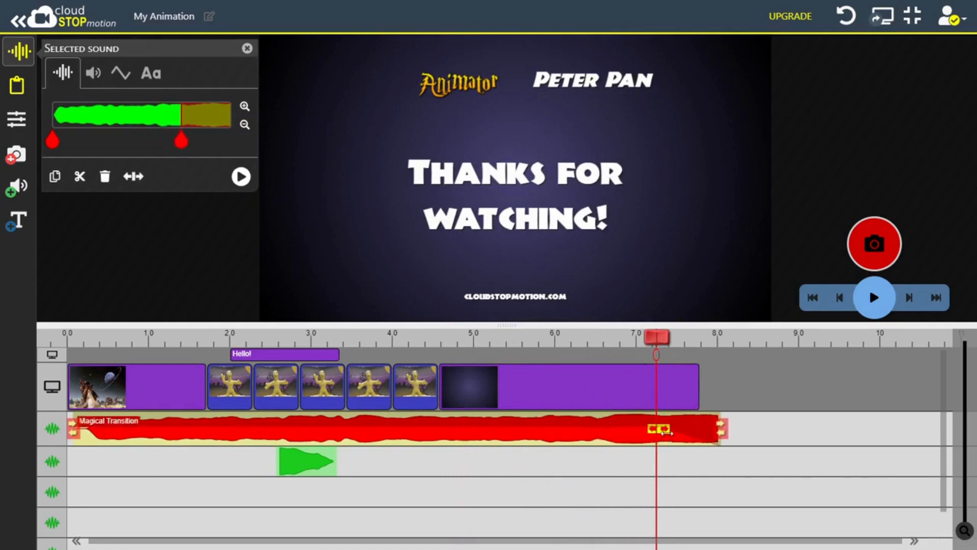
pyautogui.click(812, 297)
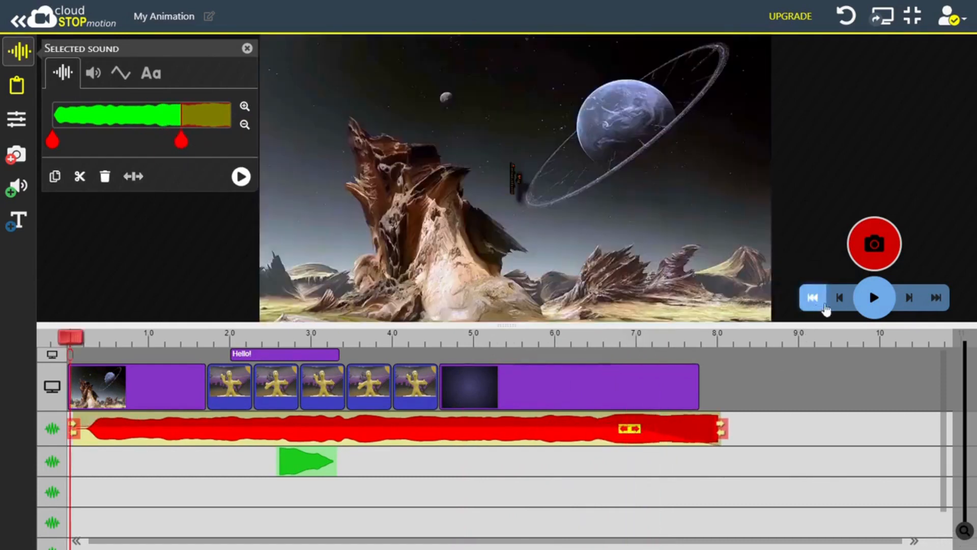
pyautogui.click(873, 297)
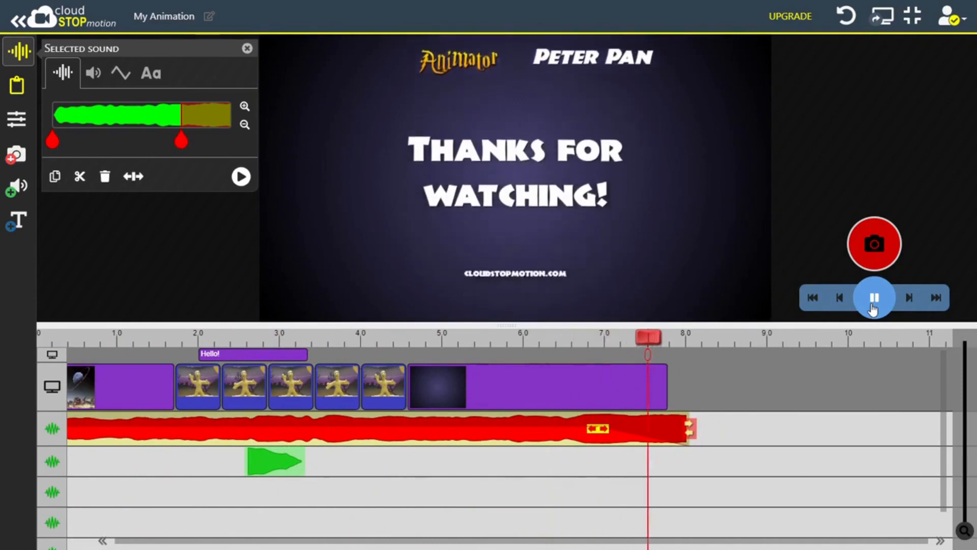
# Stop playback and start exporting the film as a Widescreen 16:9 MP4 named My Animation.
pyautogui.click(874, 297)
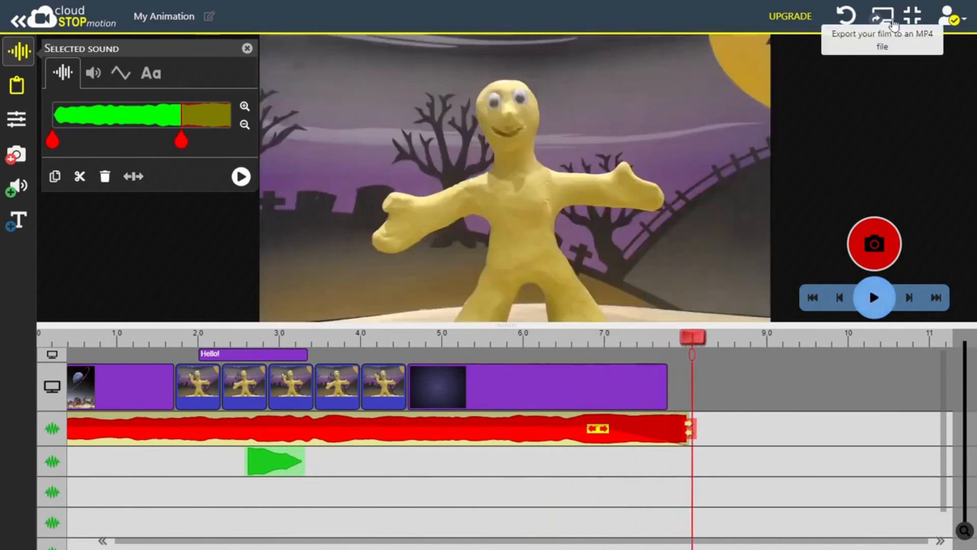
pyautogui.click(882, 16)
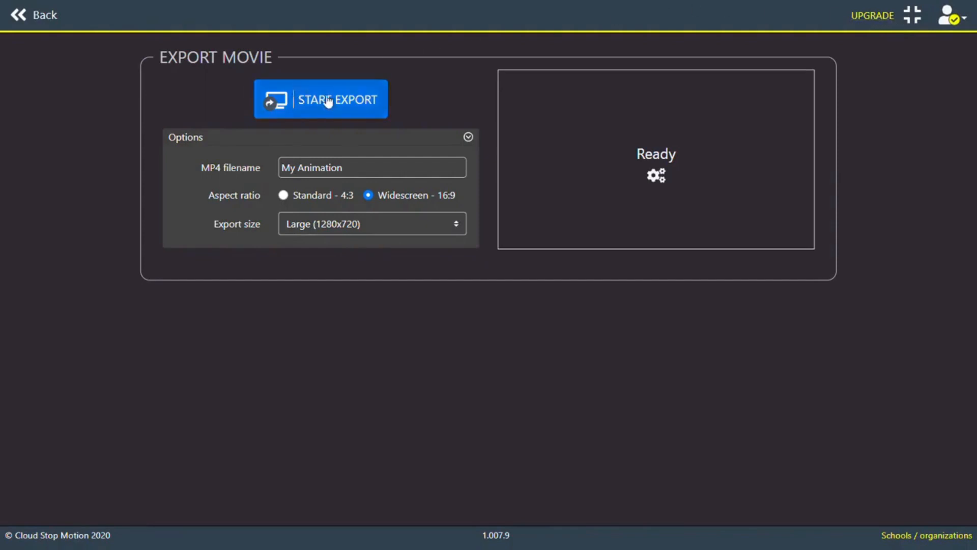
pyautogui.click(320, 99)
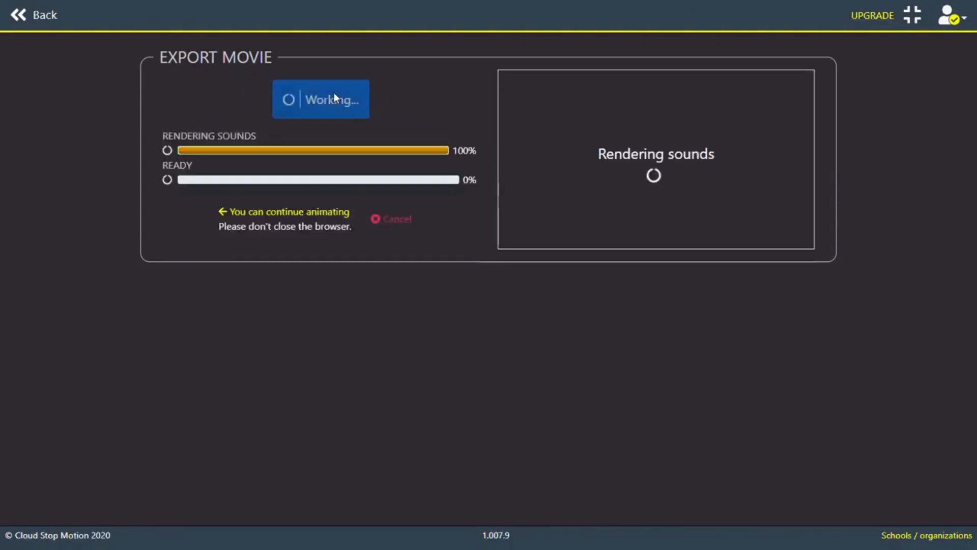